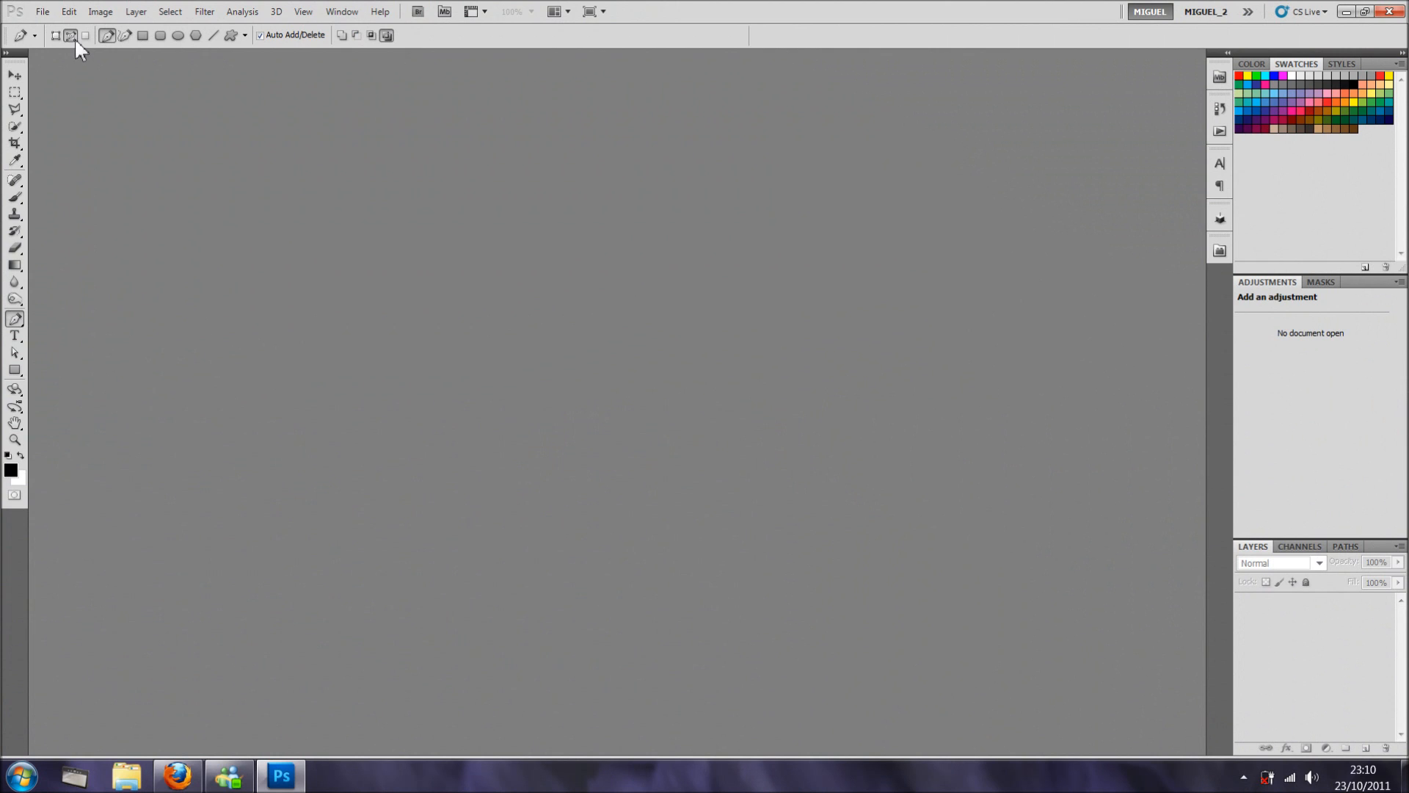
pyautogui.moveTo(679, 288)
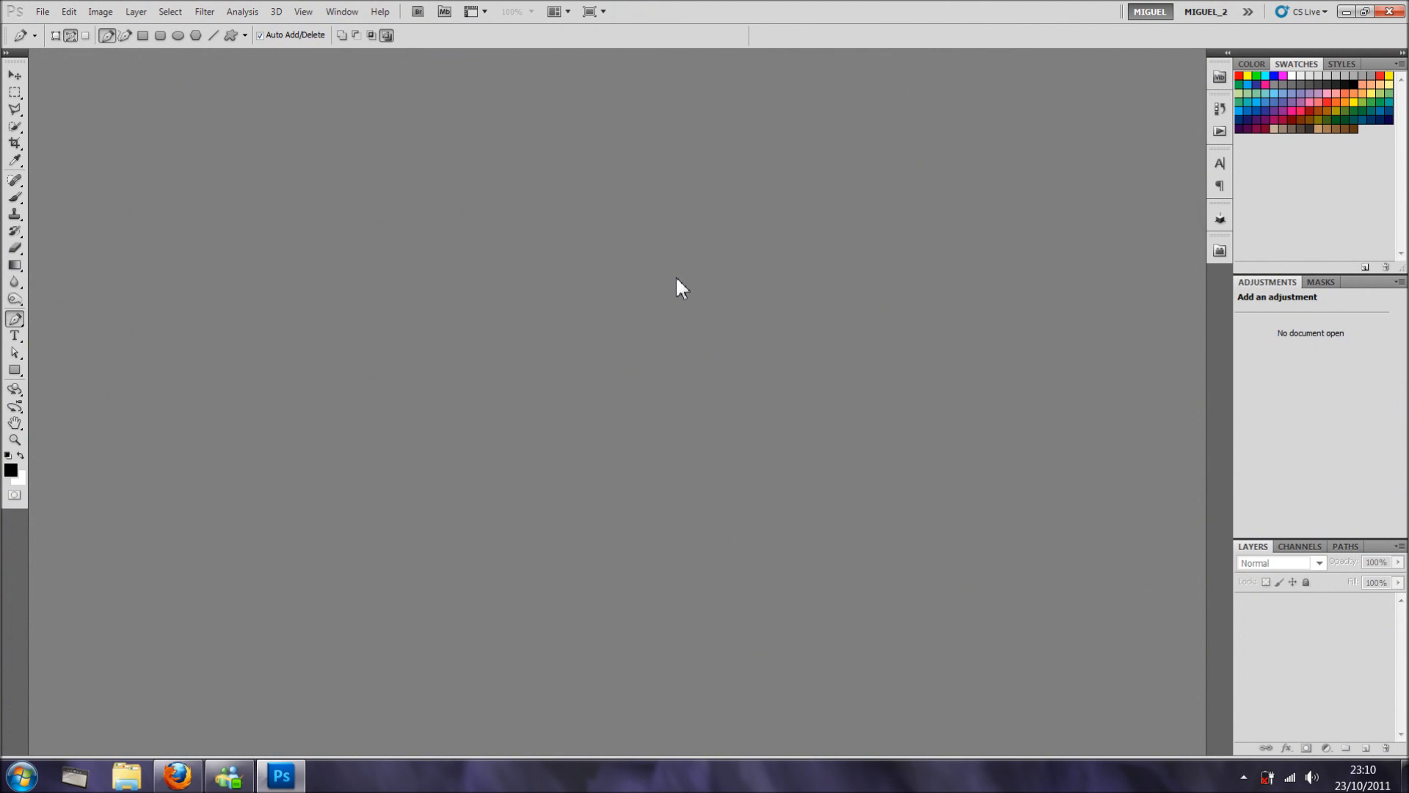
pyautogui.moveTo(675, 284)
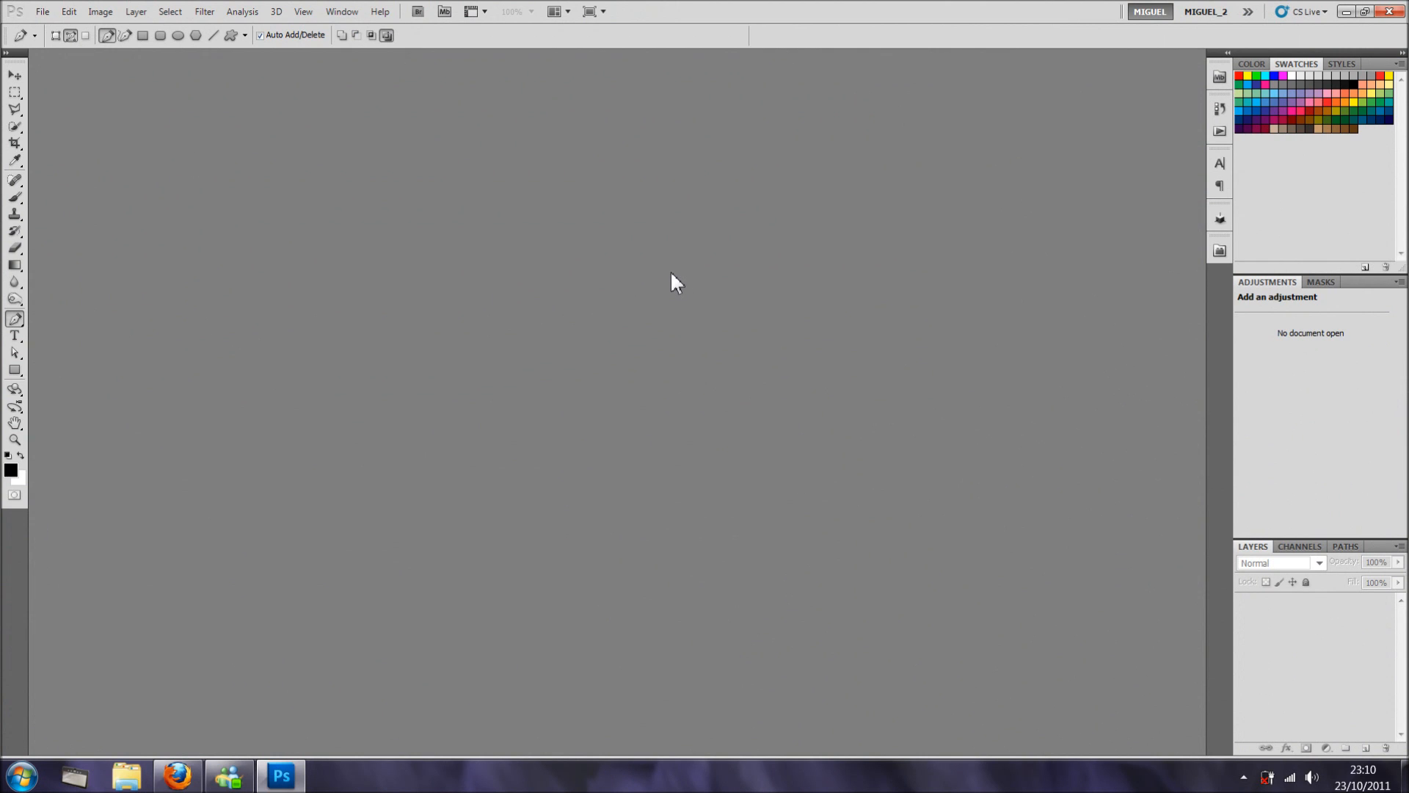
pyautogui.moveTo(16, 18)
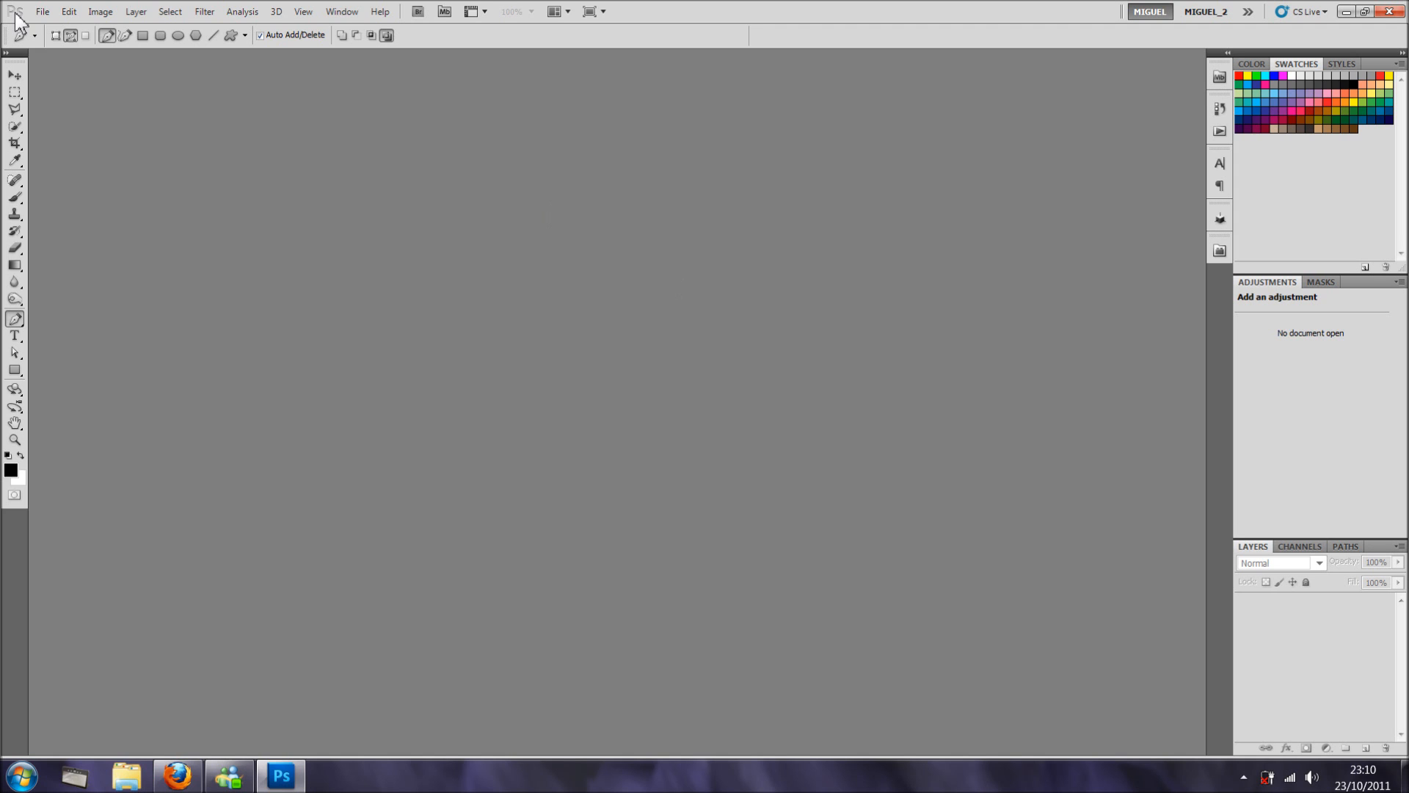
# Create a new 1280 × 800 px white document via File > New.
pyautogui.click(41, 11)
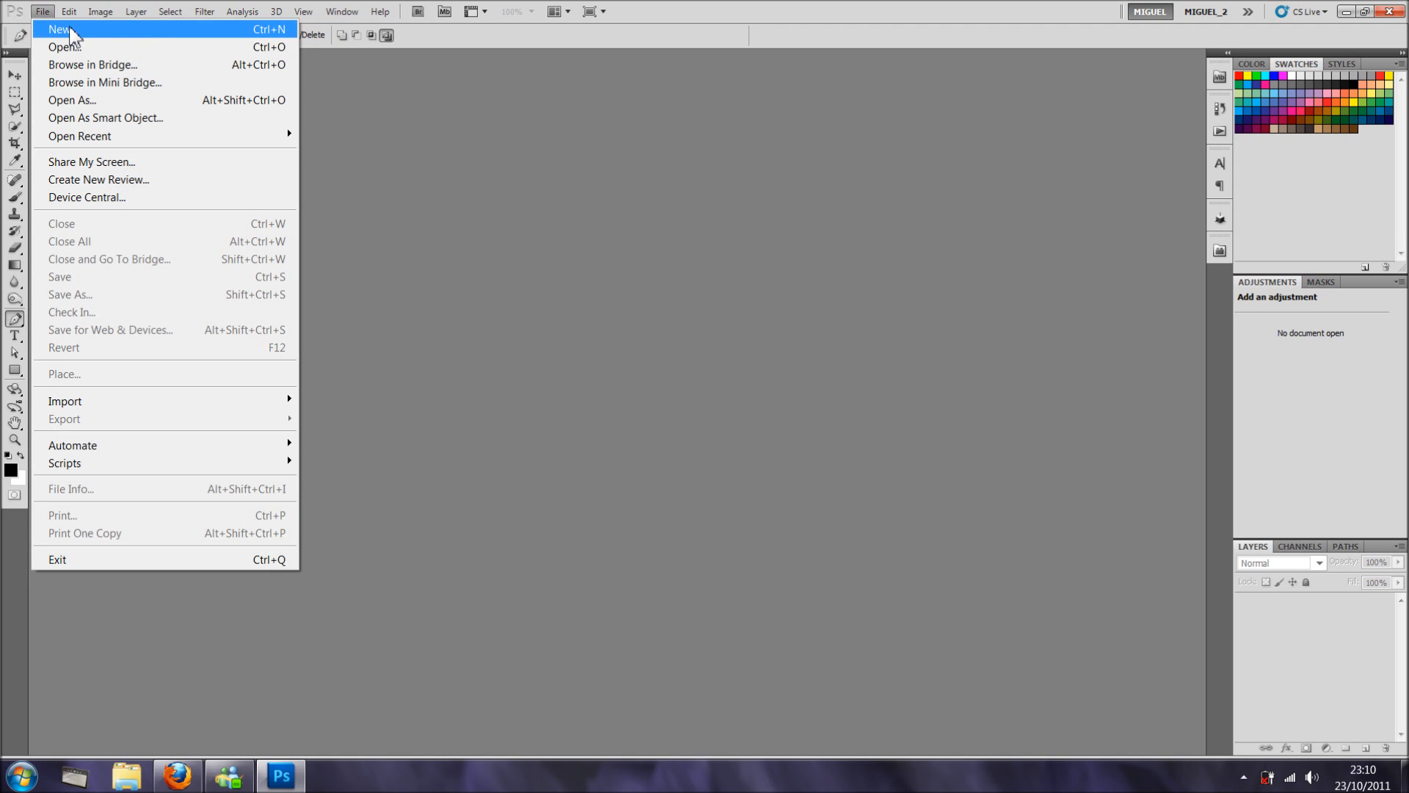
pyautogui.click(59, 29)
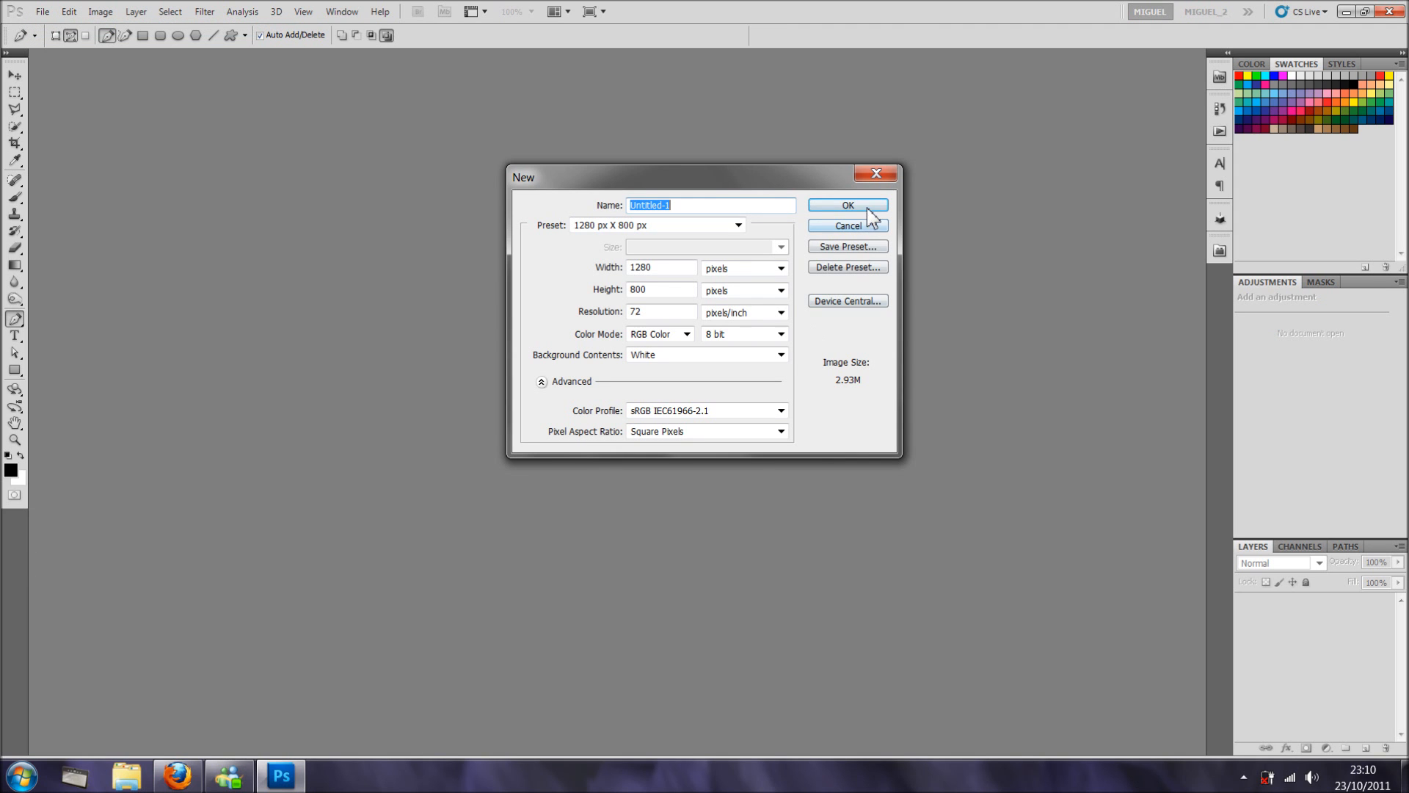
pyautogui.moveTo(848, 205)
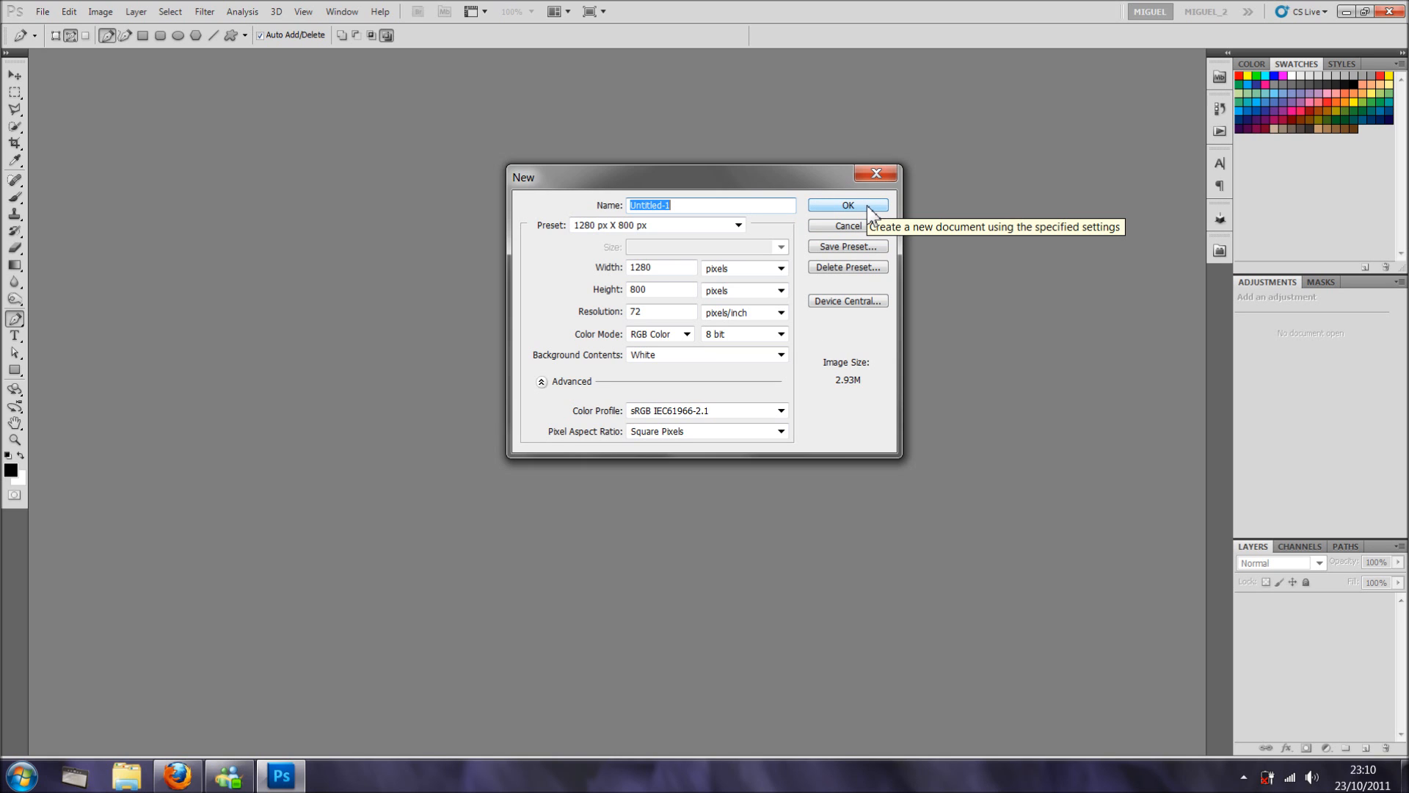
pyautogui.click(845, 205)
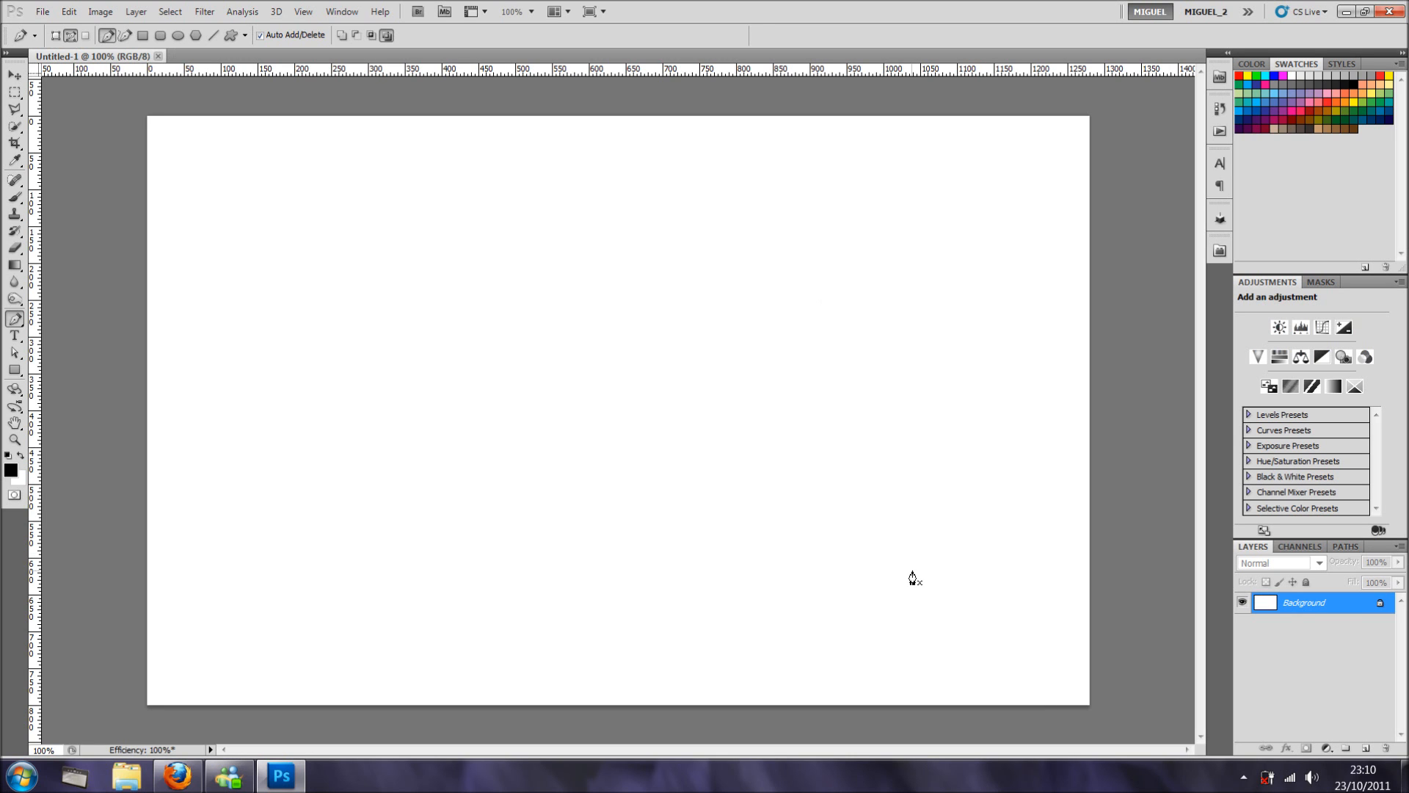
pyautogui.moveTo(691, 347)
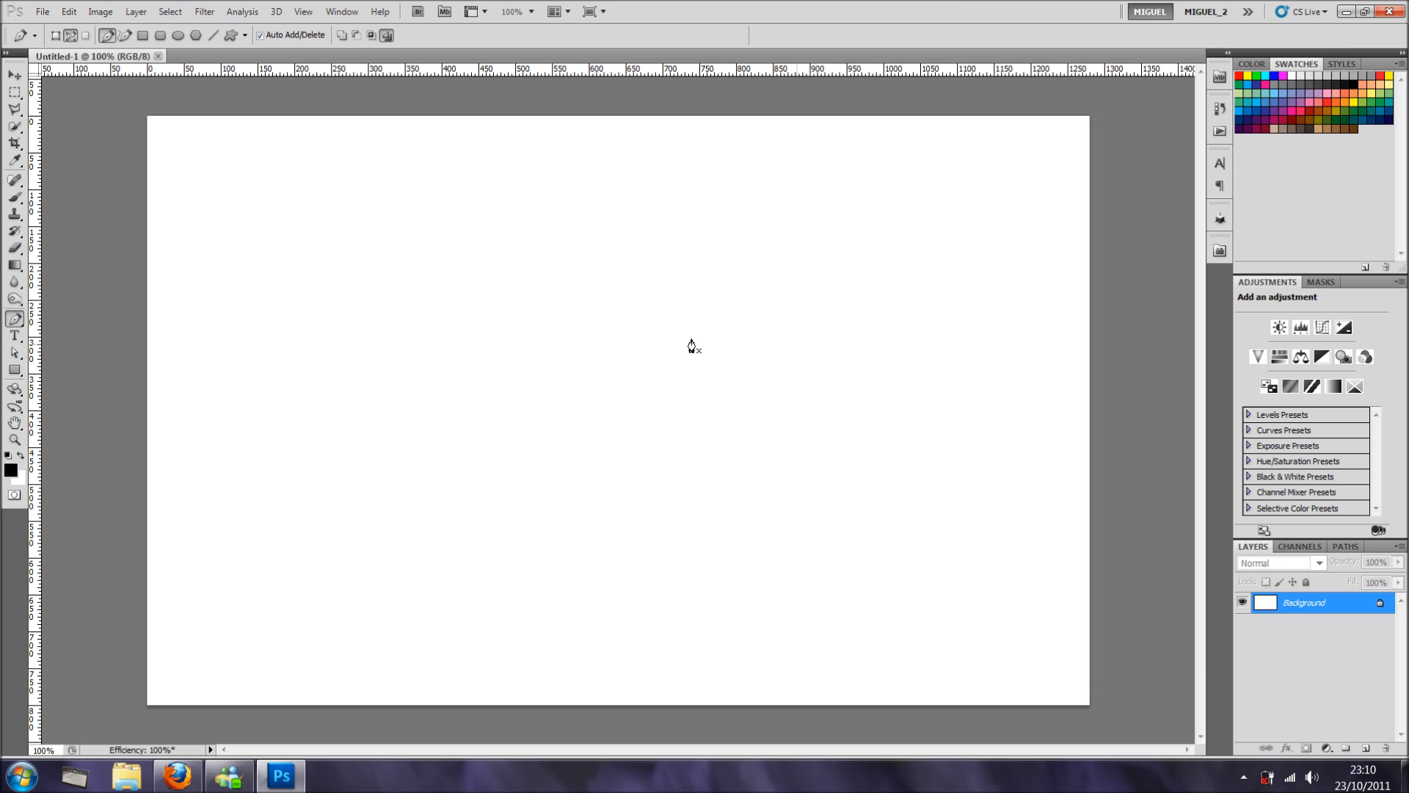
pyautogui.moveTo(50, 306)
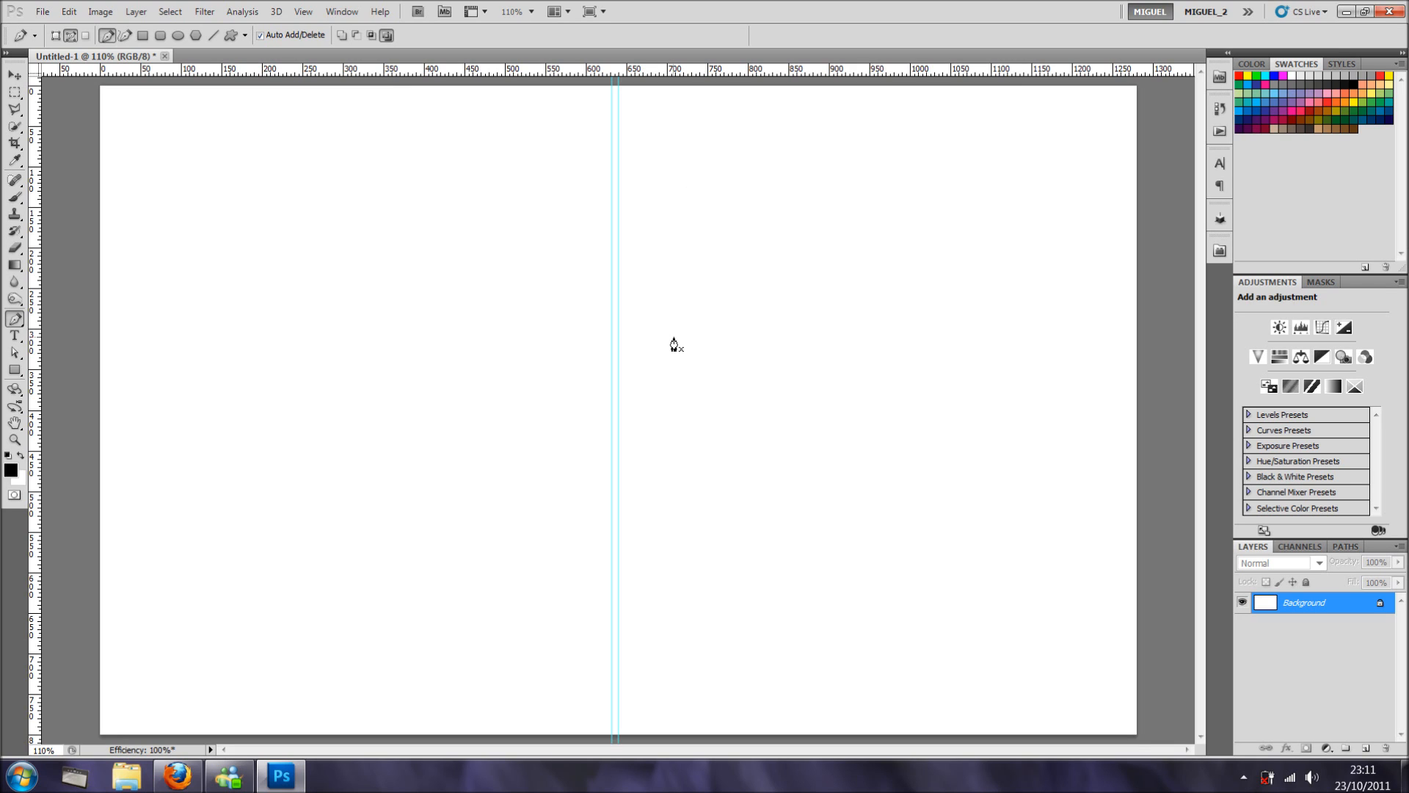
pyautogui.moveTo(656, 302)
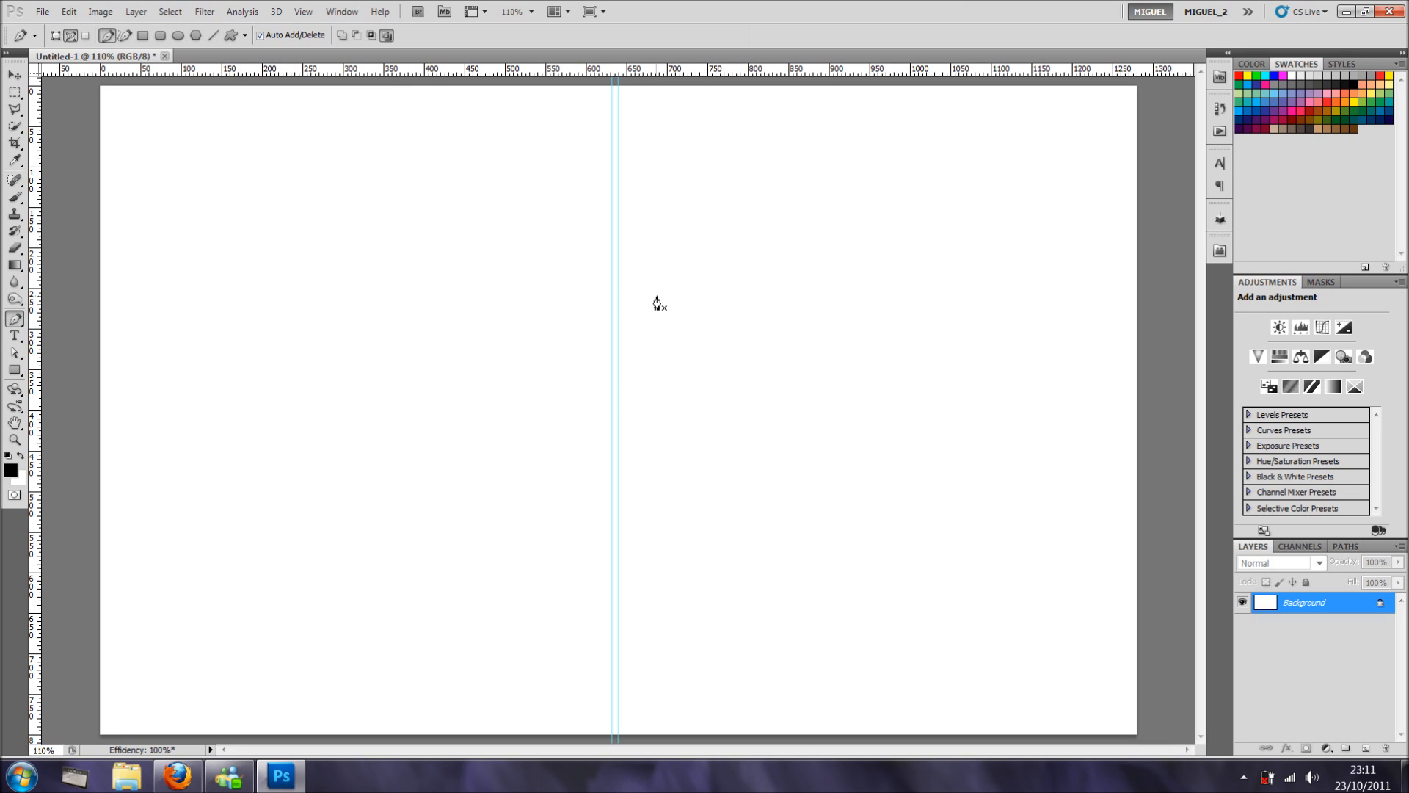
pyautogui.moveTo(607, 233)
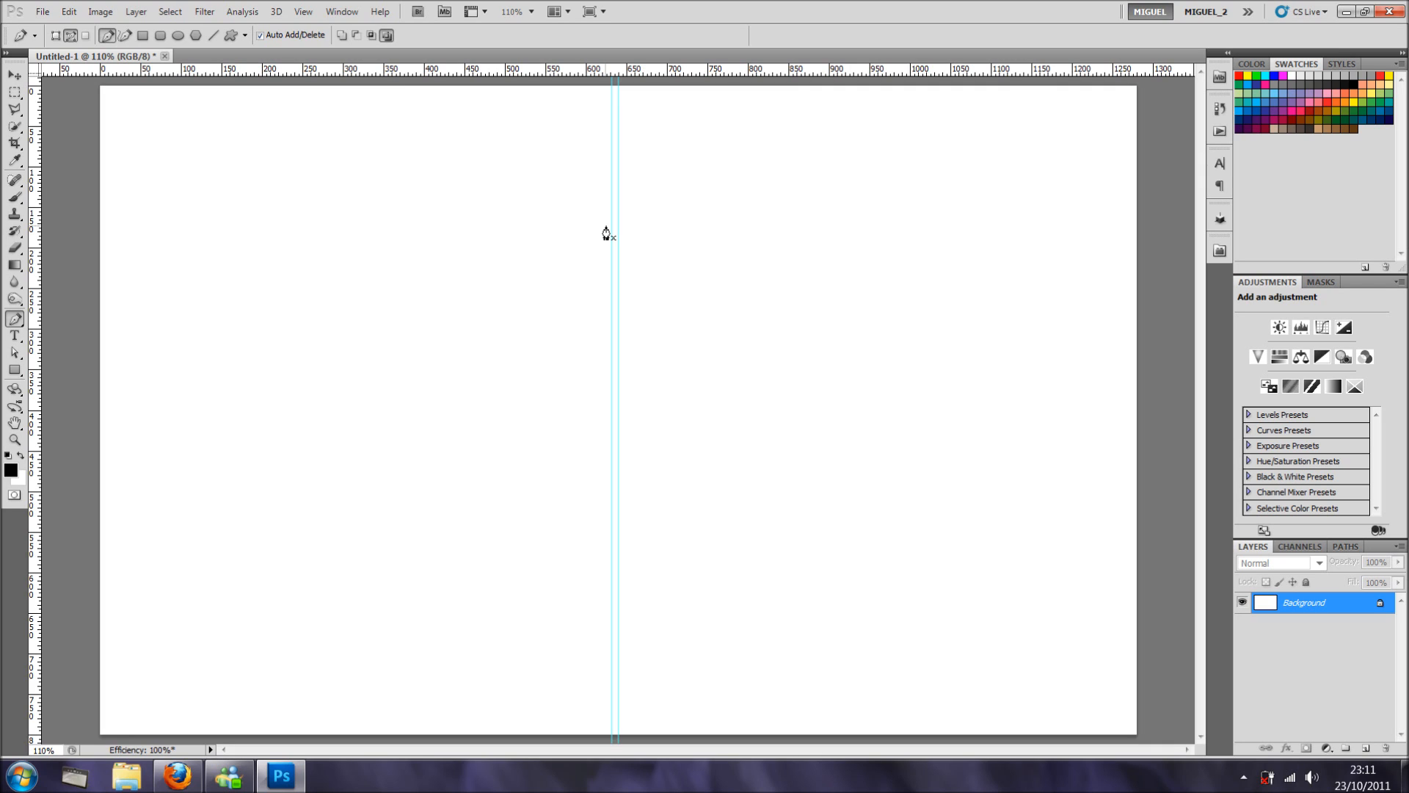
pyautogui.moveTo(639, 207)
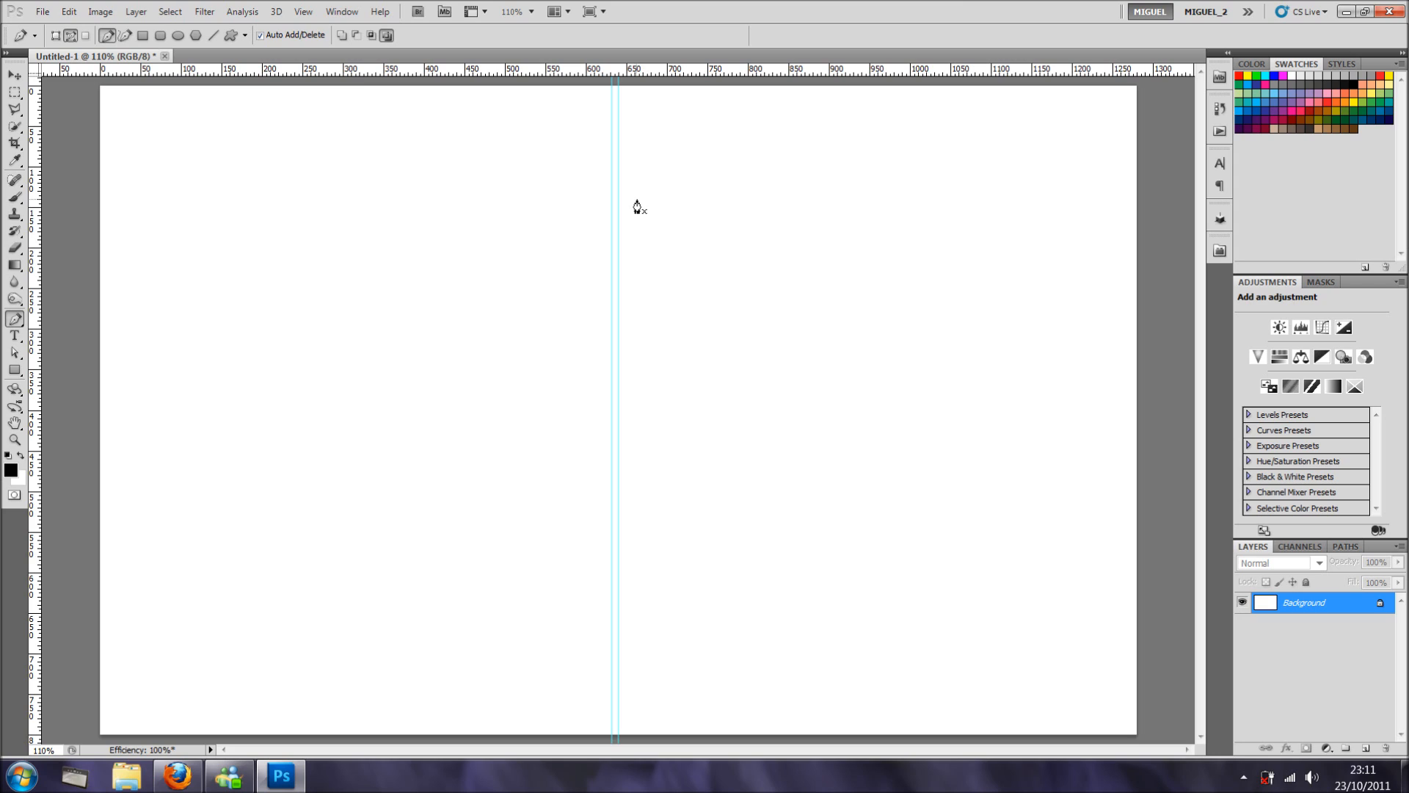
pyautogui.moveTo(620, 136)
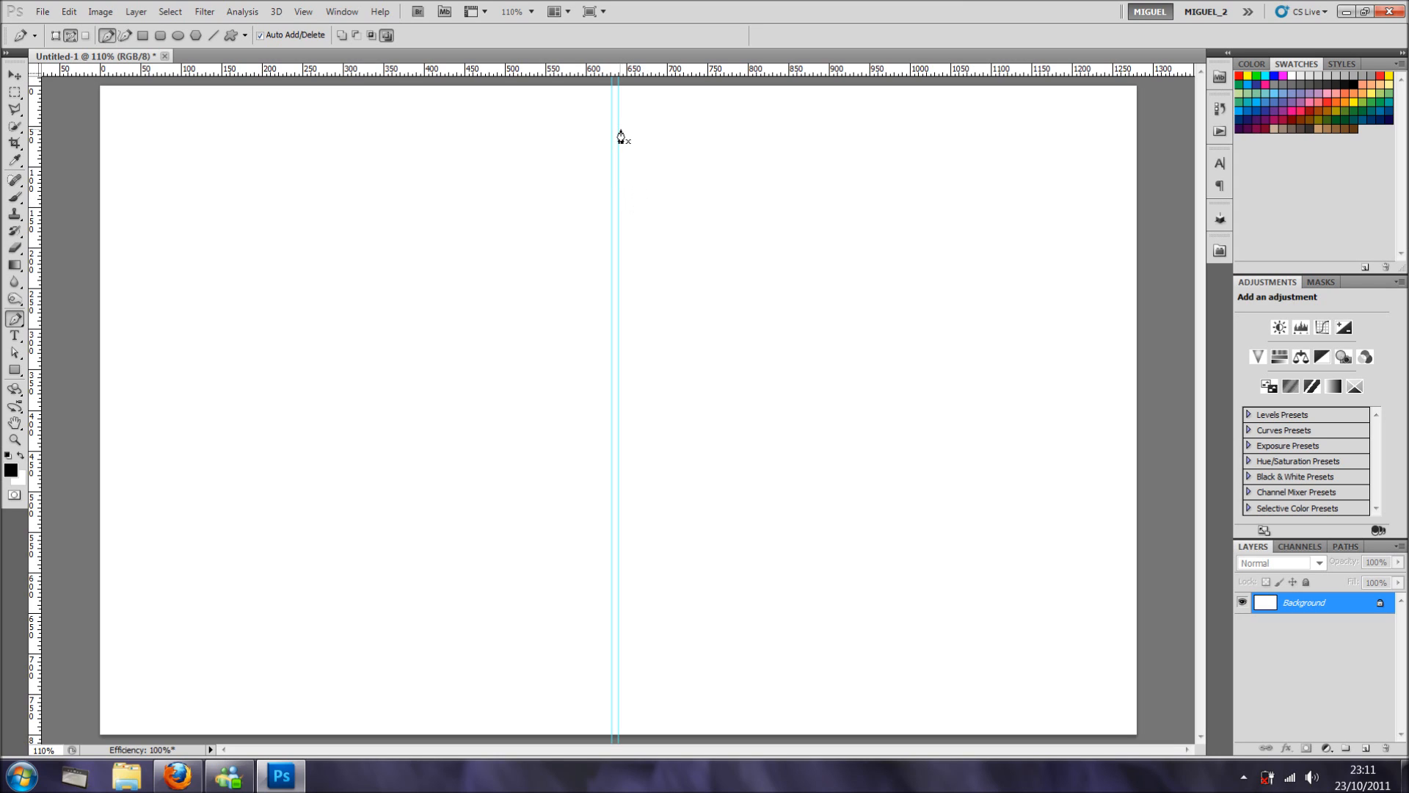
pyautogui.moveTo(39, 372)
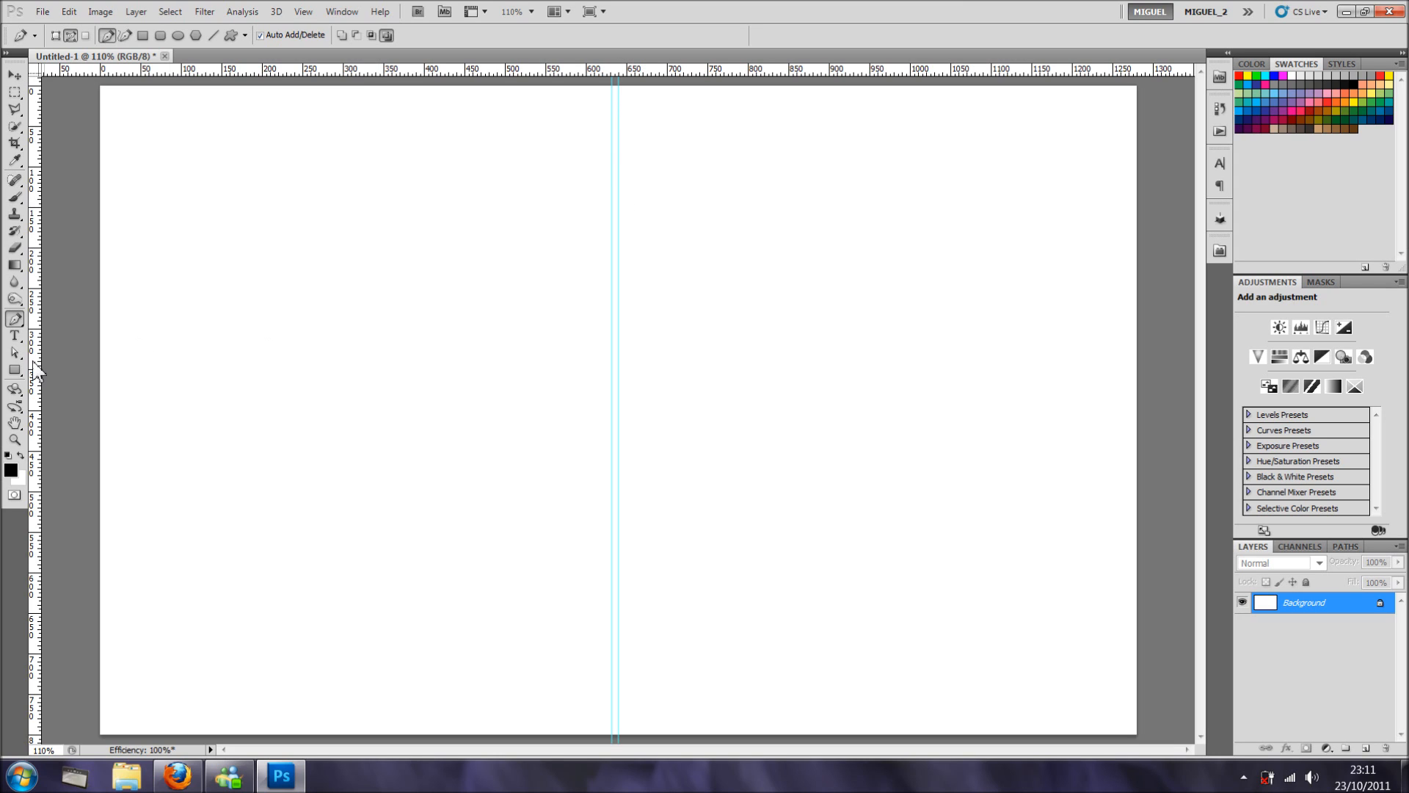
pyautogui.moveTo(617, 190)
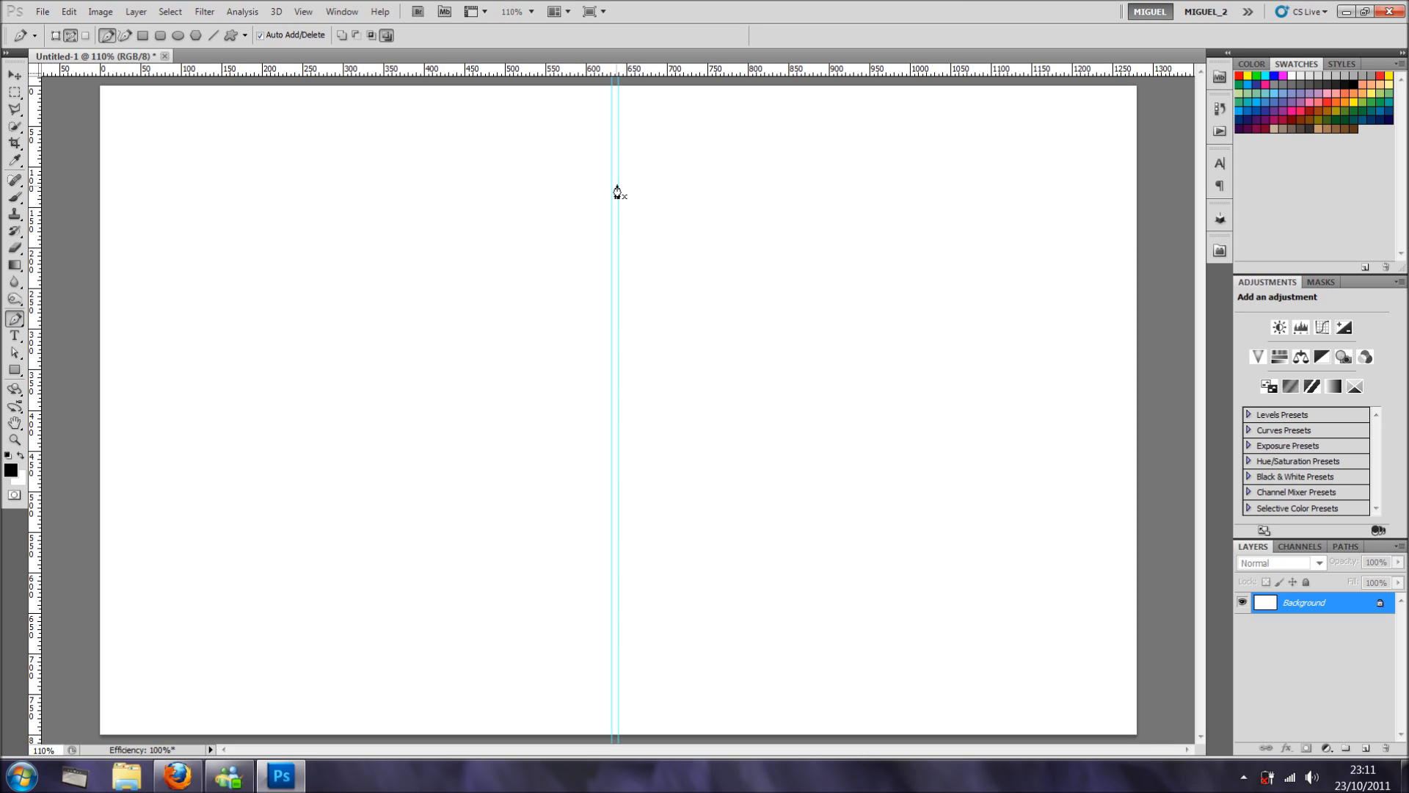
pyautogui.moveTo(621, 177)
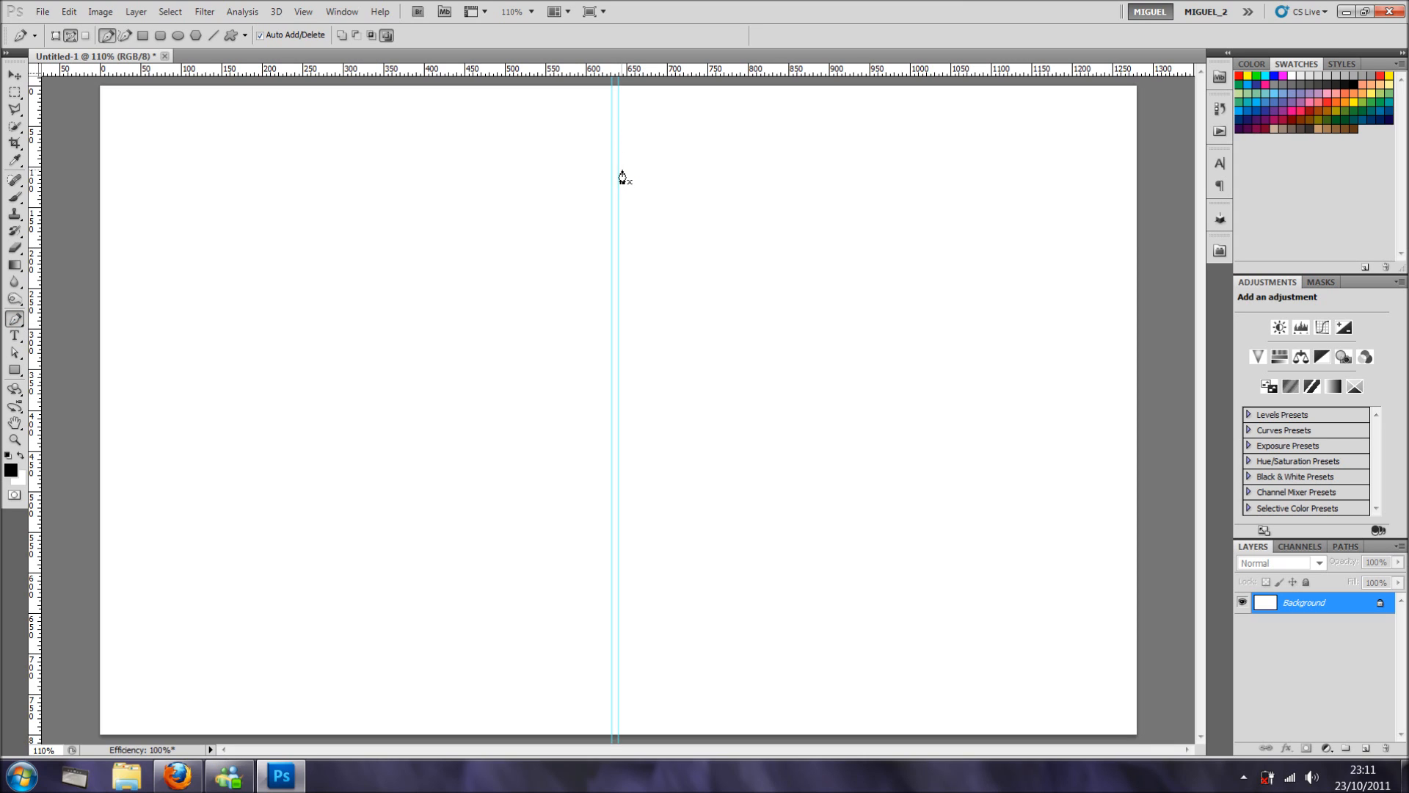
pyautogui.moveTo(630, 162)
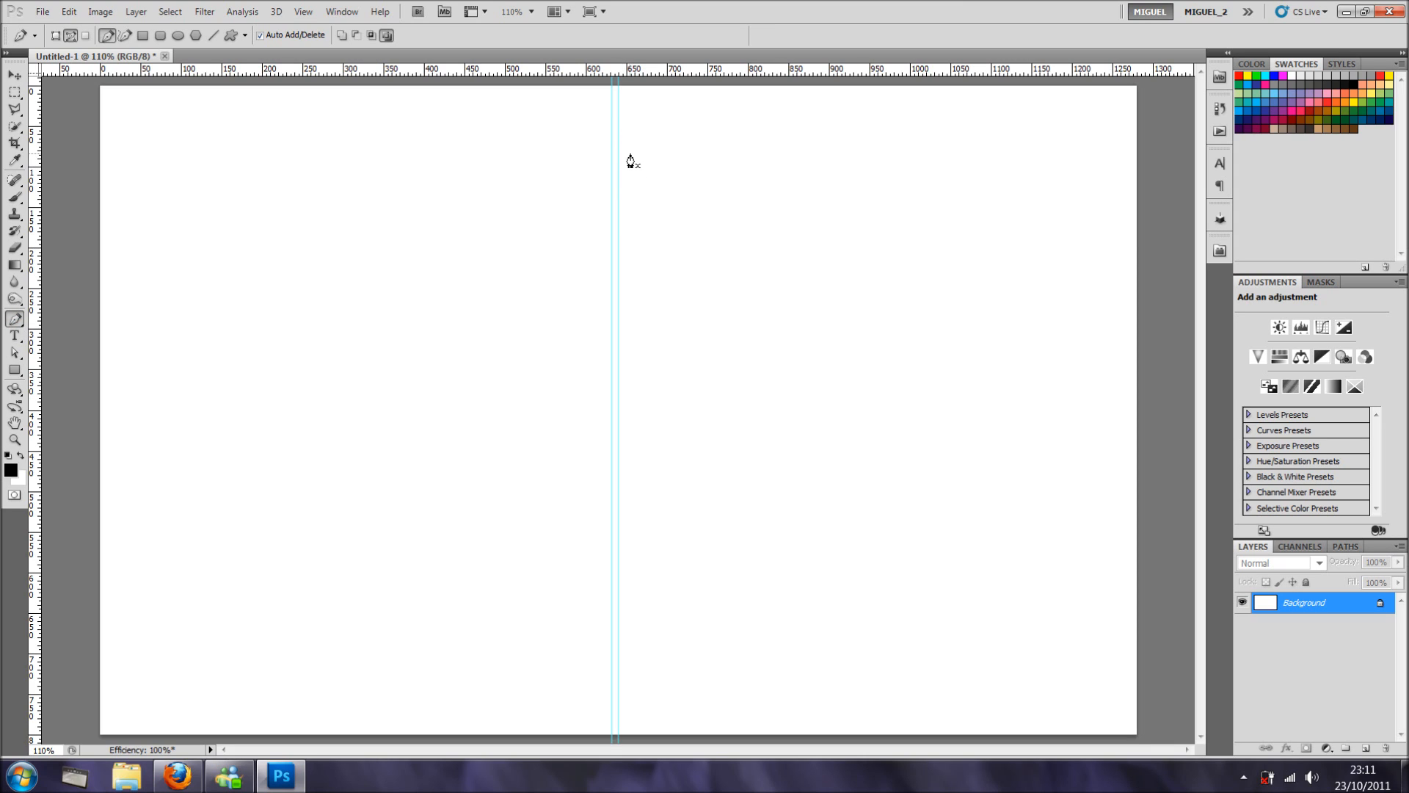
# Place the first anchor of the flute's half profile beside the guide with the Pen tool.
pyautogui.click(630, 152)
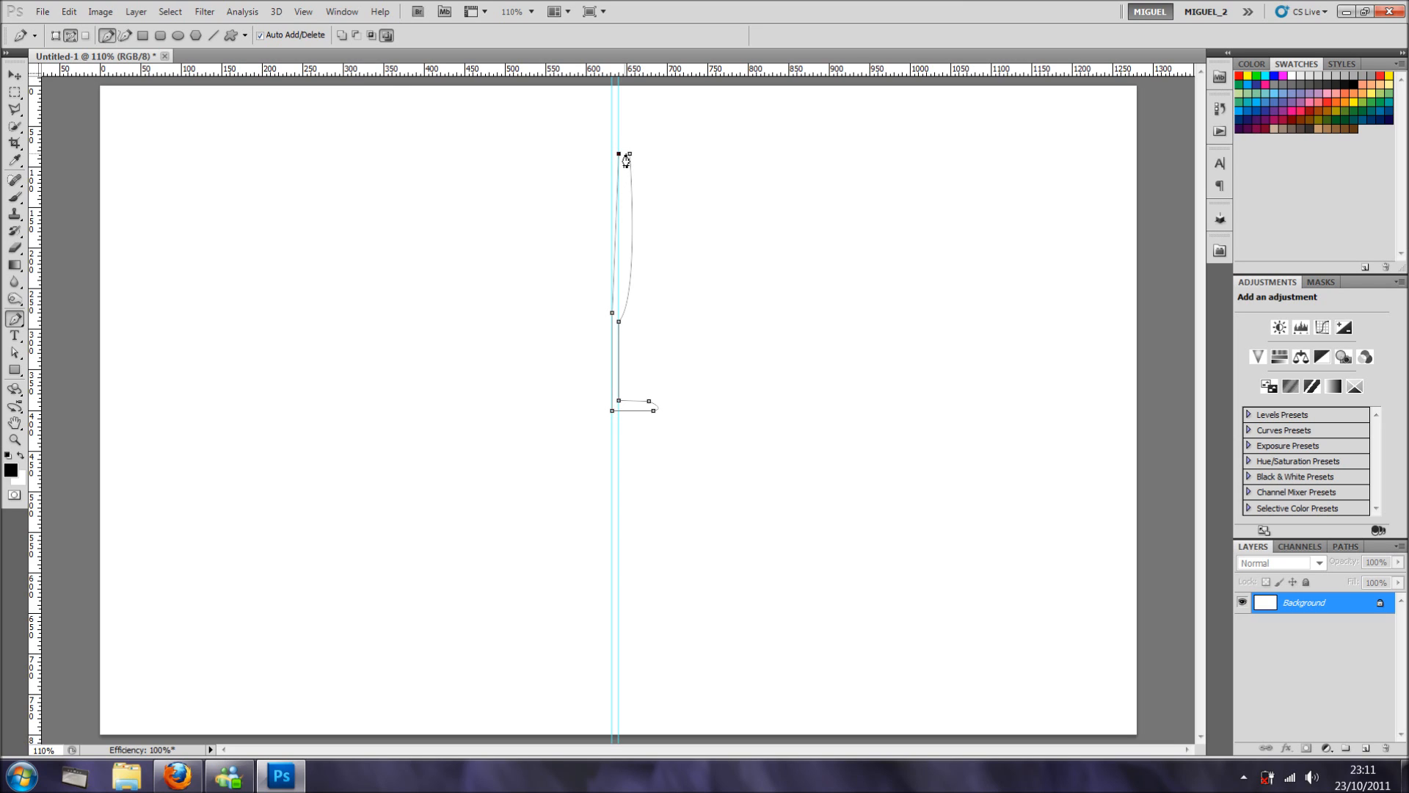
pyautogui.moveTo(625, 160)
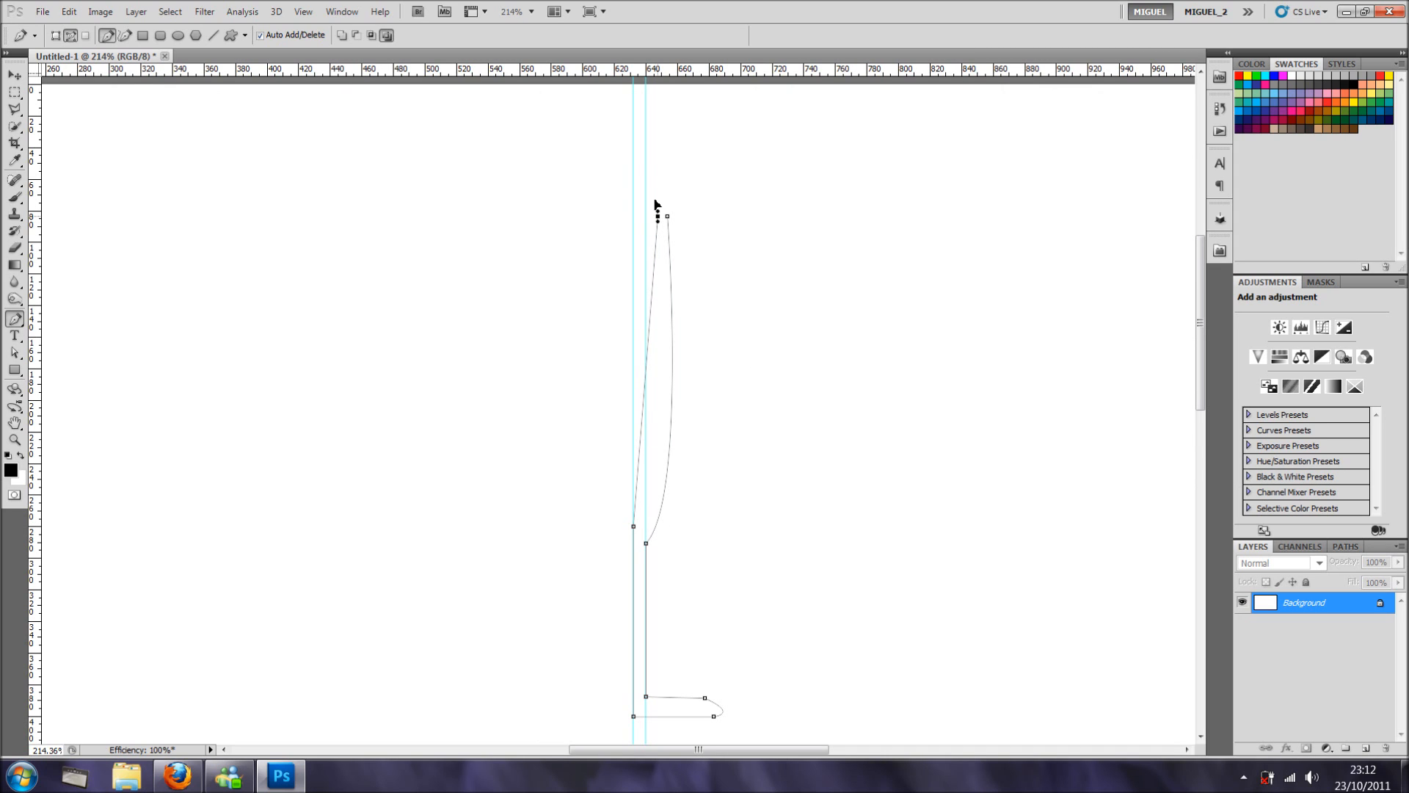
# Zoom in on the flute's foot to finish the rounded edge of the profile.
pyautogui.scroll(-3)
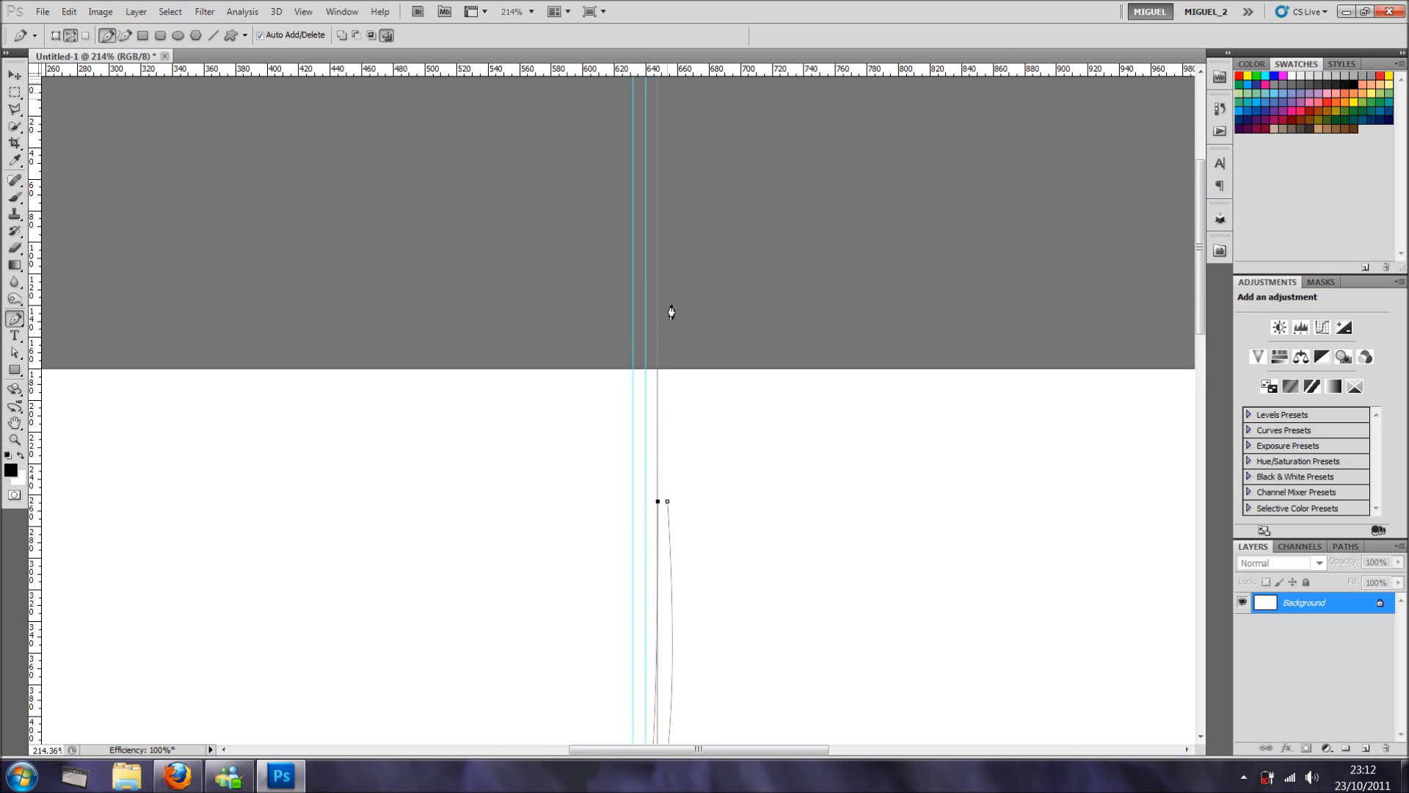
pyautogui.moveTo(657, 506)
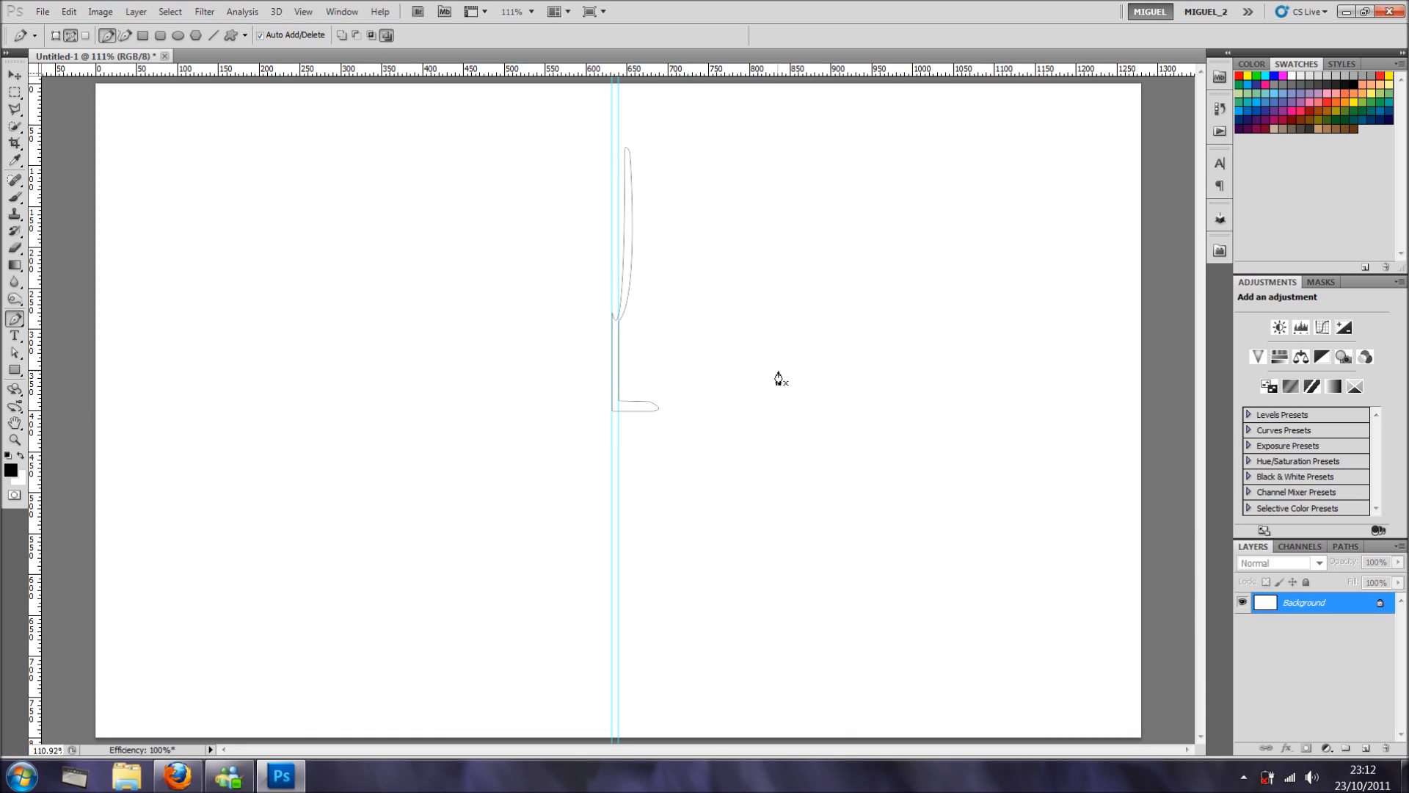
pyautogui.moveTo(302, 10)
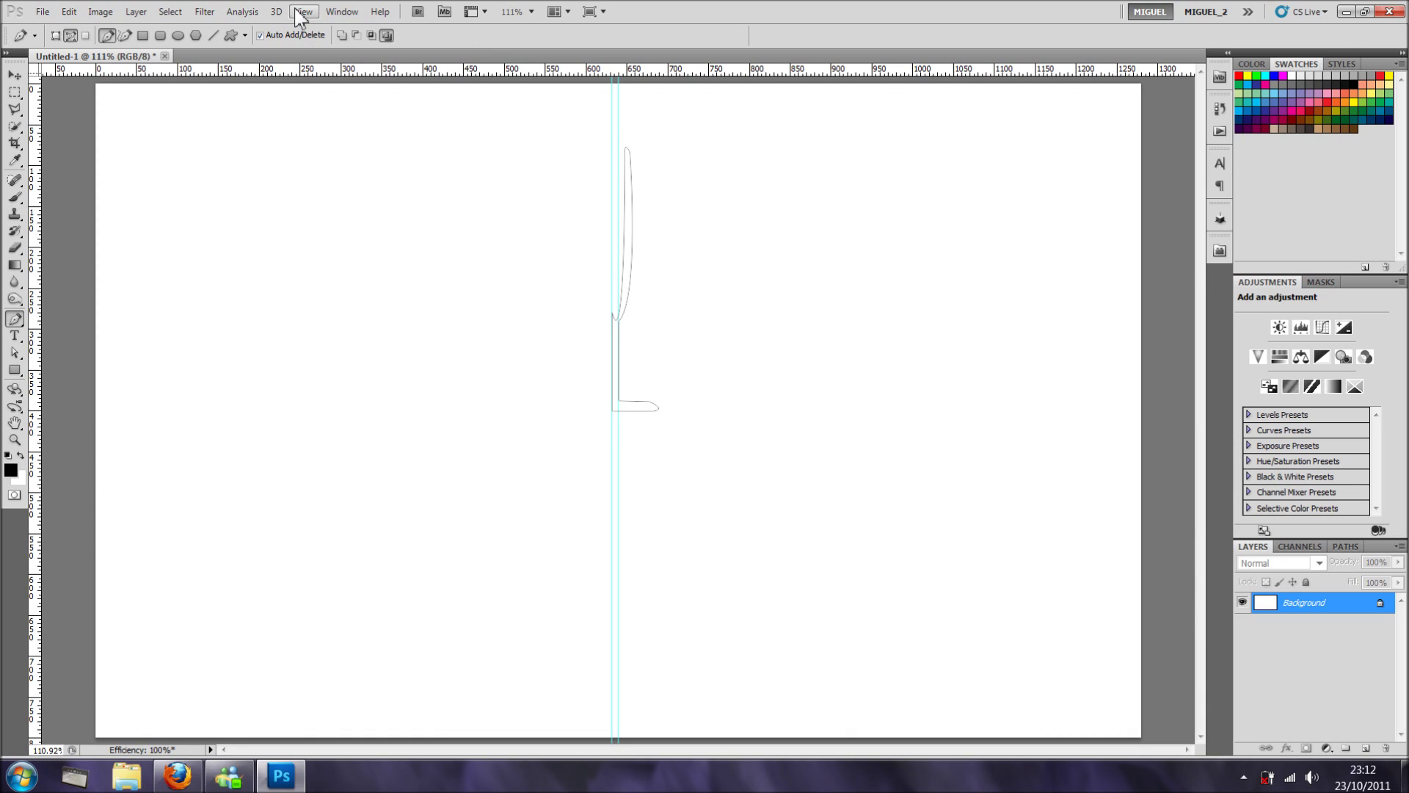
pyautogui.moveTo(342, 10)
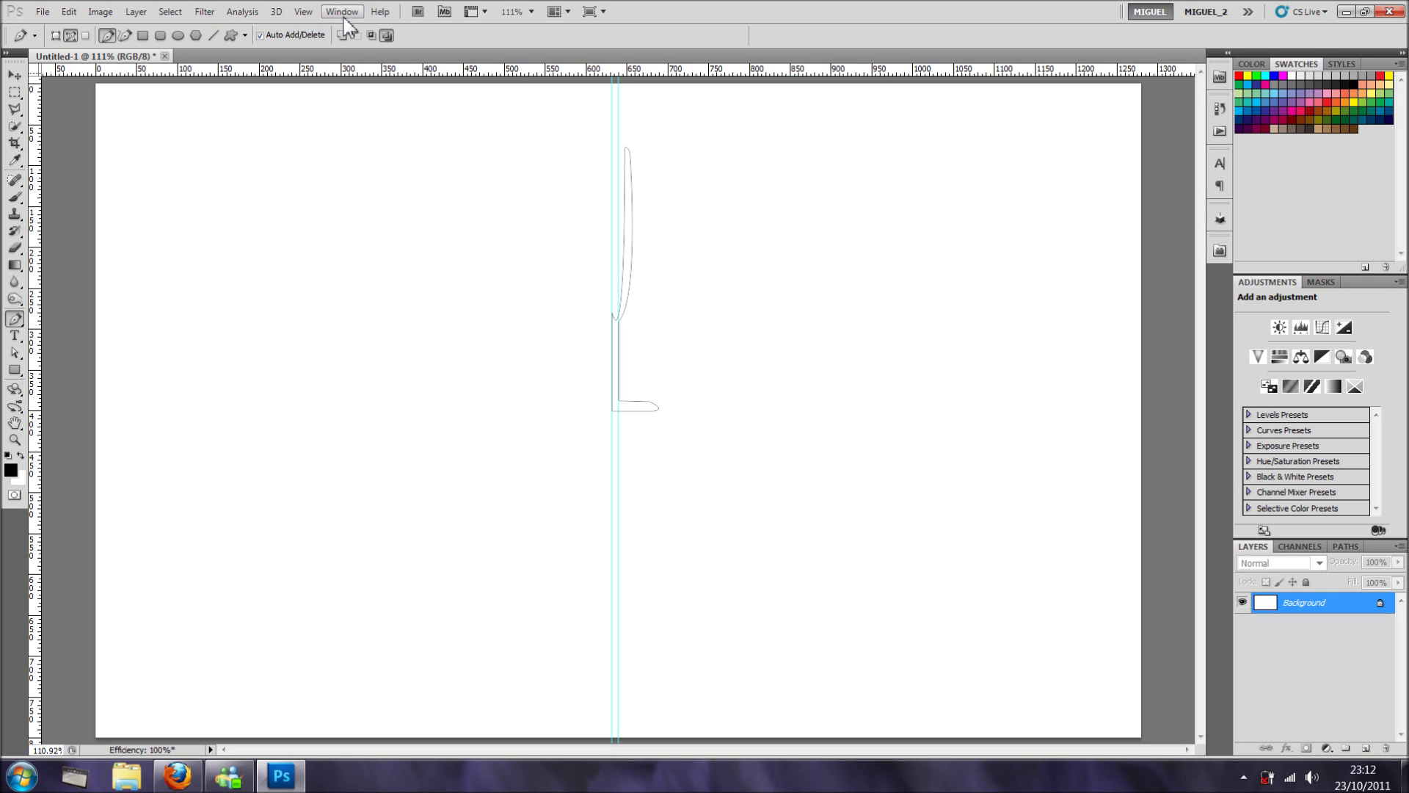
# Clear all guides via View > Clear Guides, leaving only the flute profile path.
pyautogui.click(302, 11)
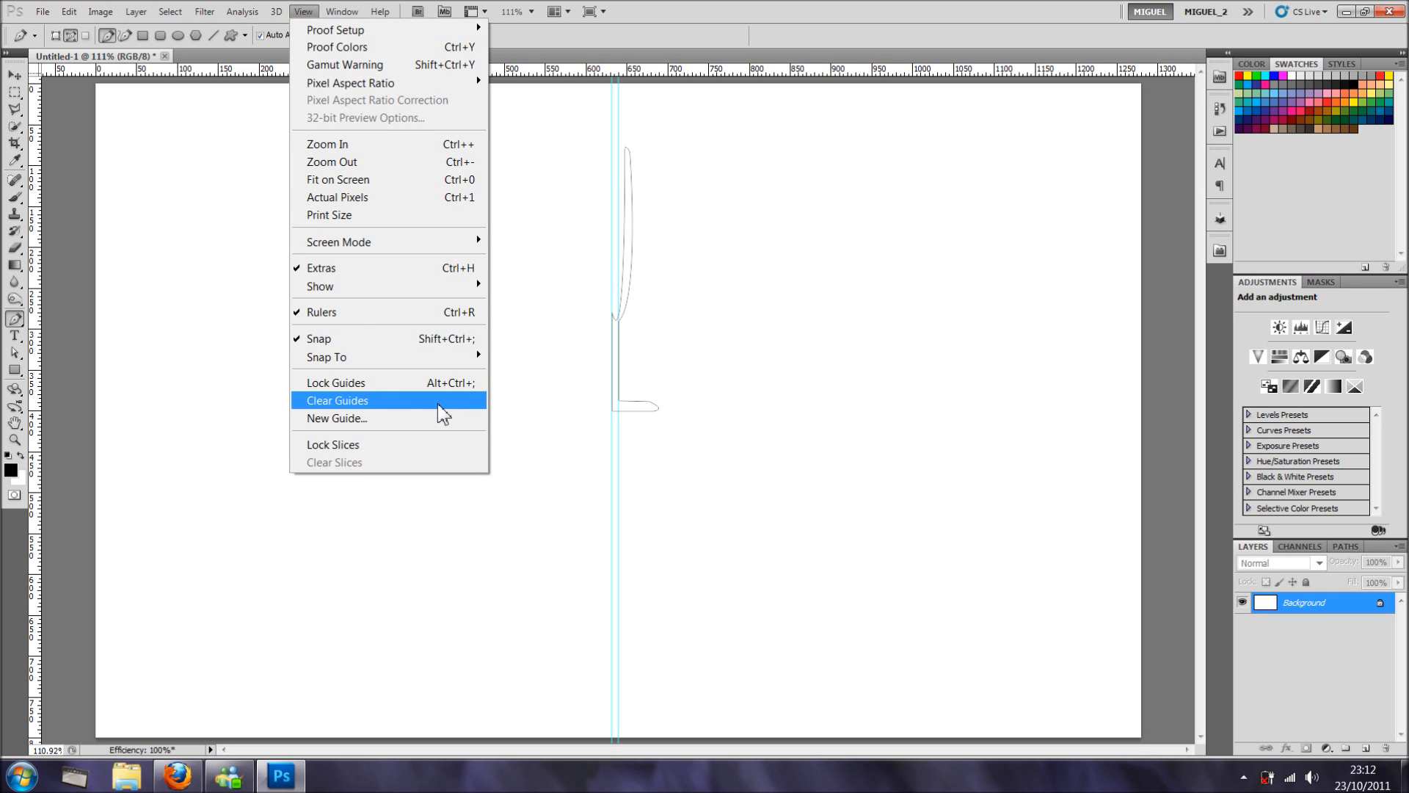
pyautogui.click(338, 399)
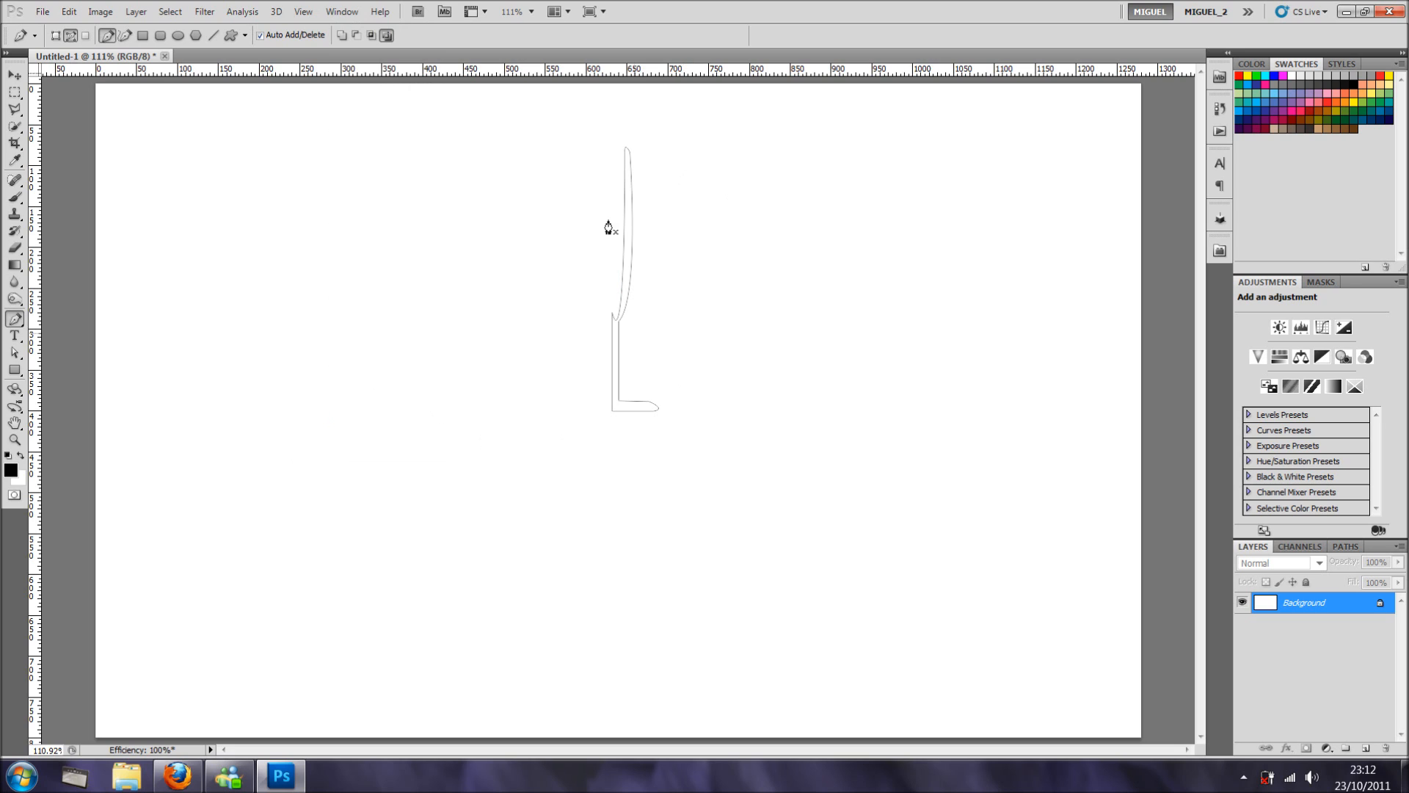
pyautogui.moveTo(267, 33)
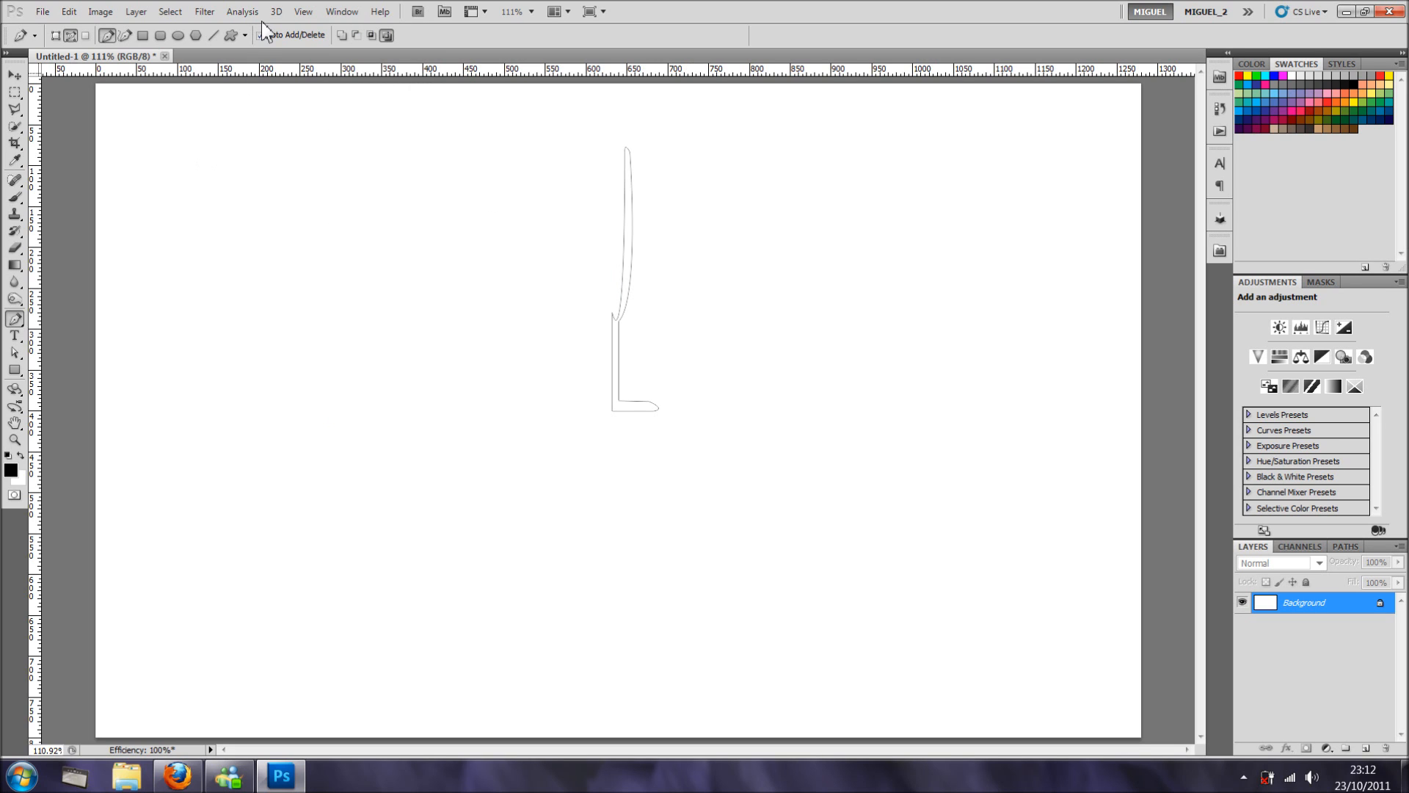
pyautogui.click(275, 10)
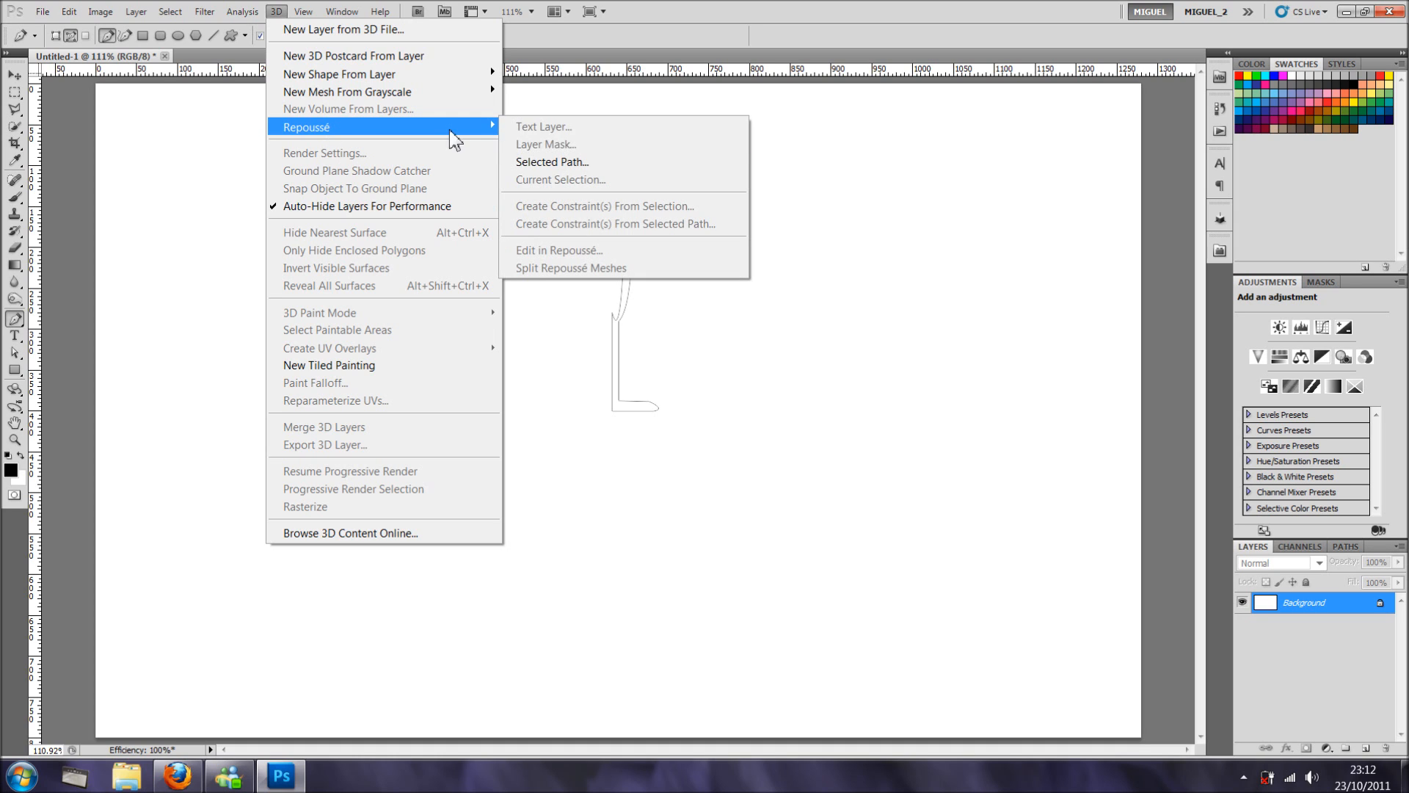
pyautogui.moveTo(282, 43)
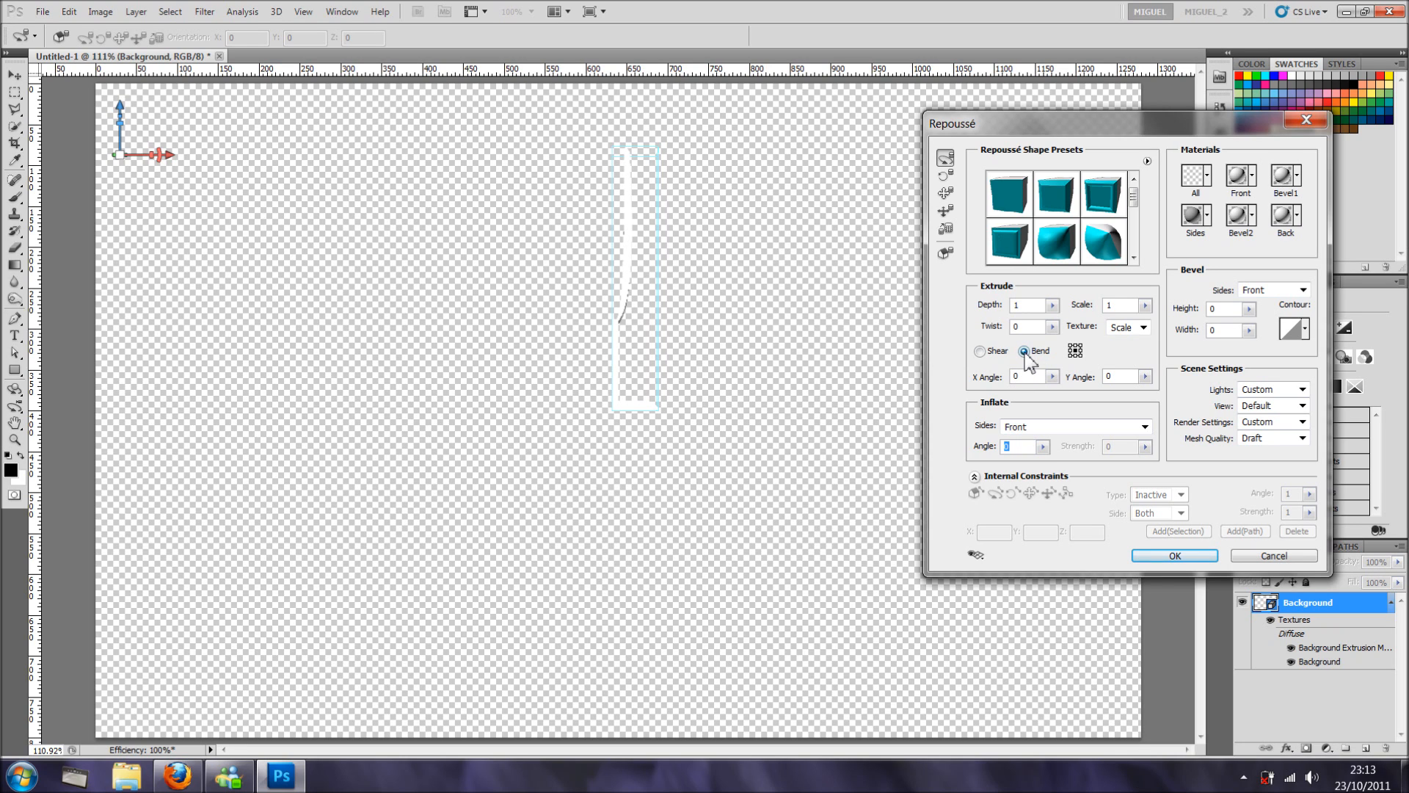
pyautogui.moveTo(1088, 363)
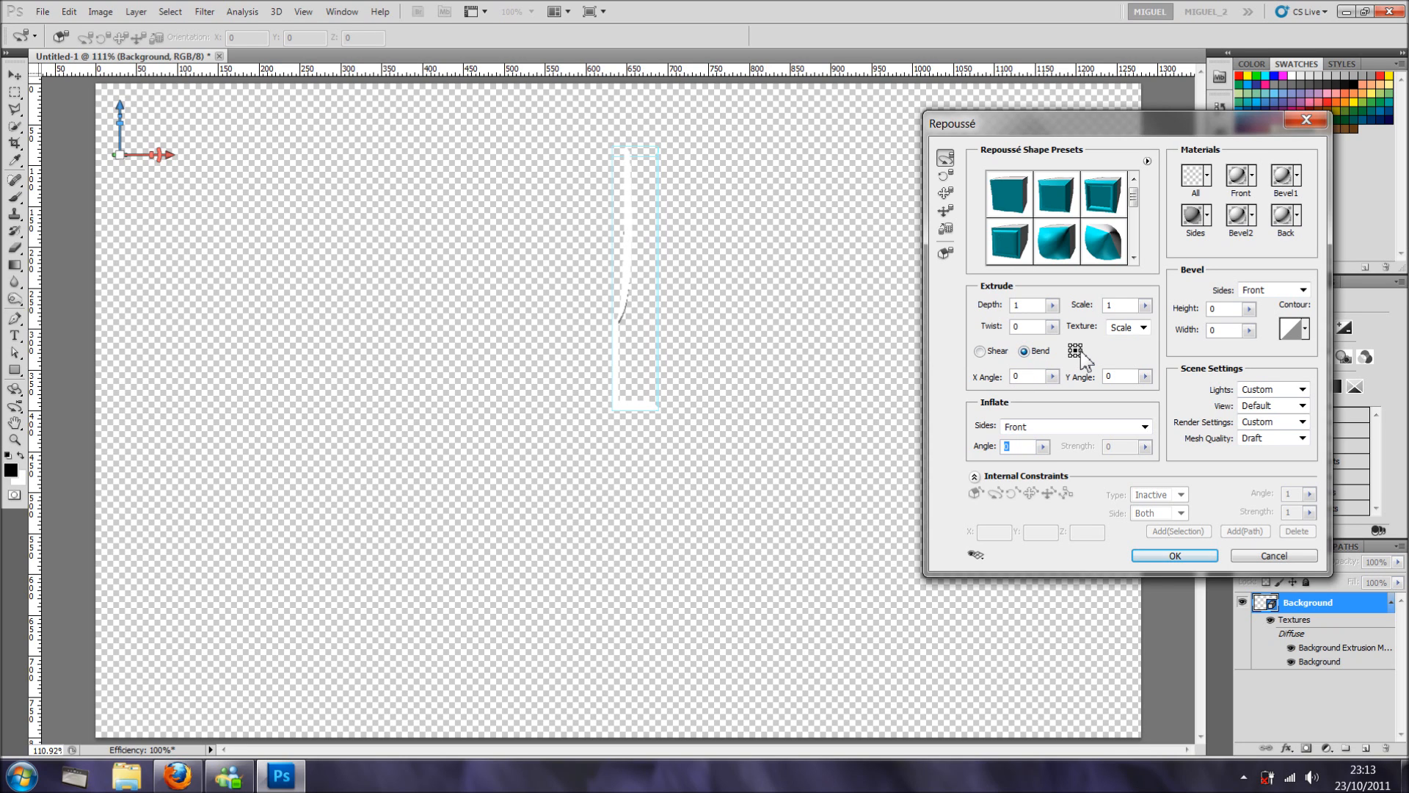
pyautogui.moveTo(1085, 369)
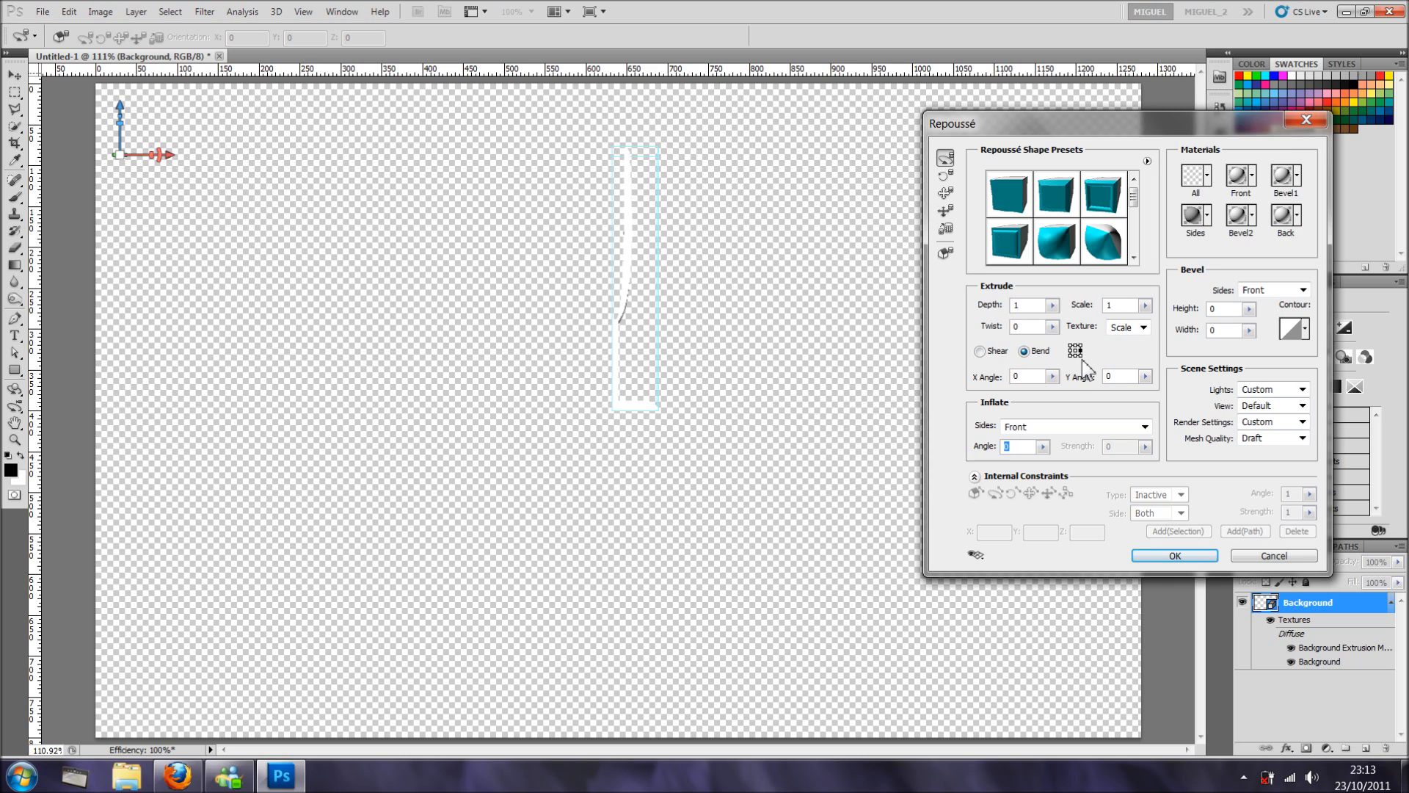
pyautogui.moveTo(602, 310)
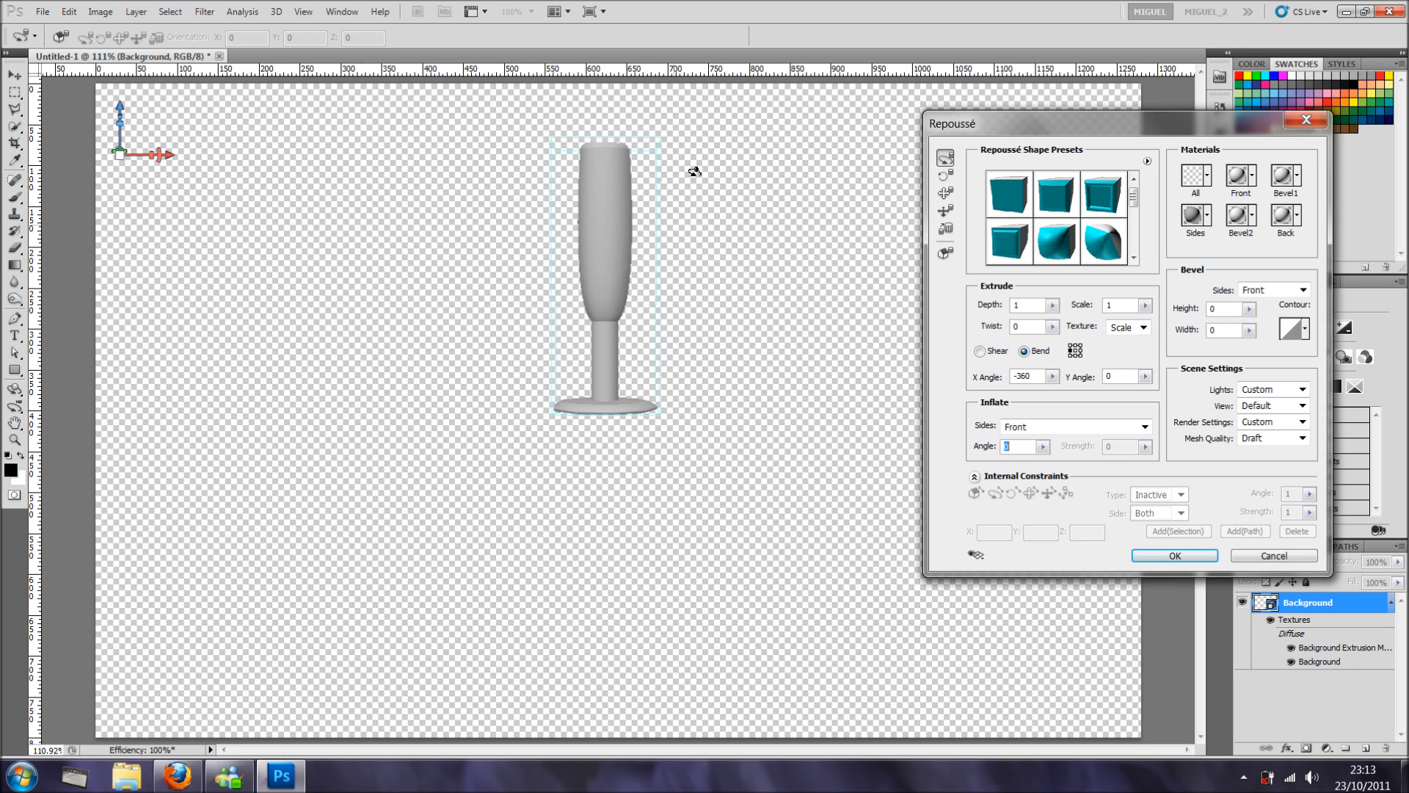
pyautogui.moveTo(640, 319)
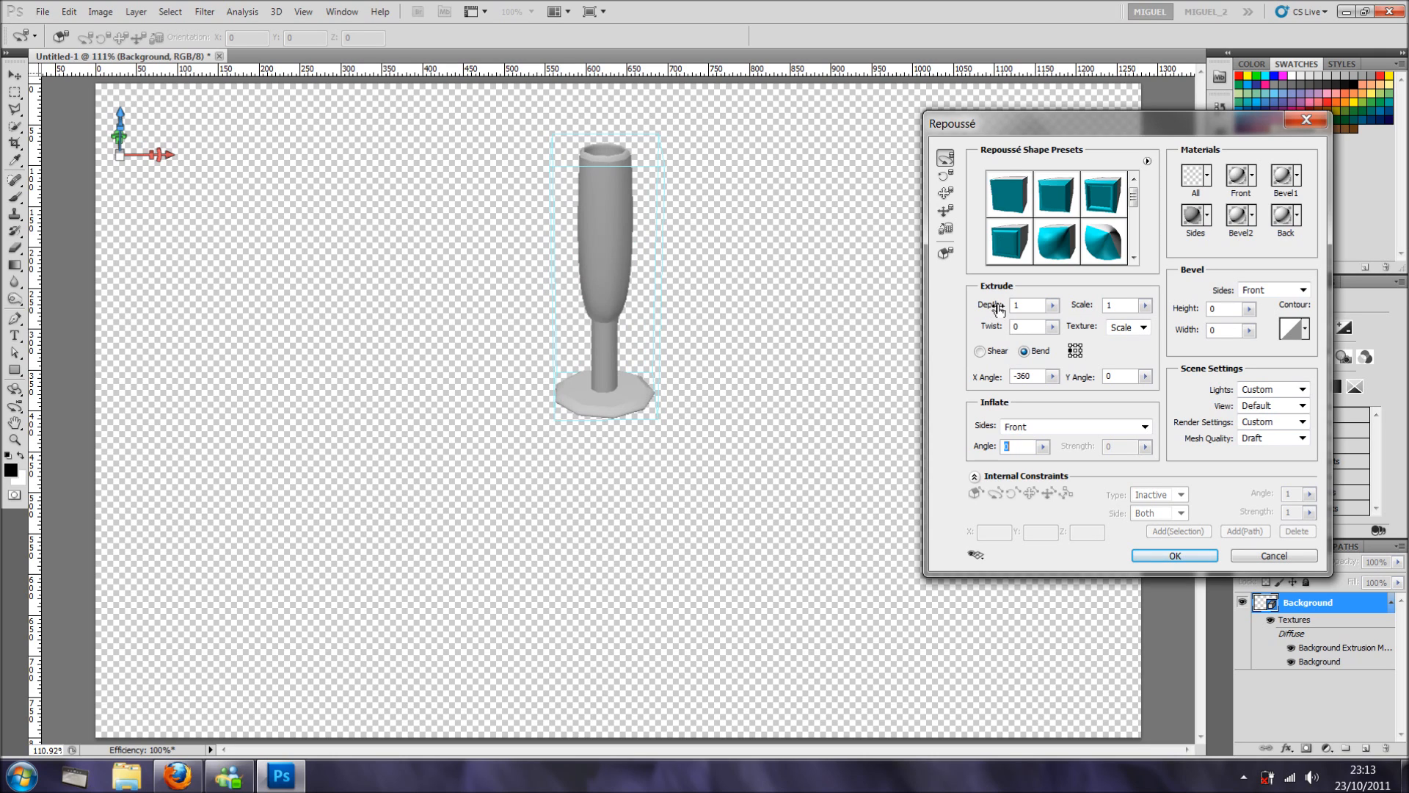
pyautogui.moveTo(994, 305)
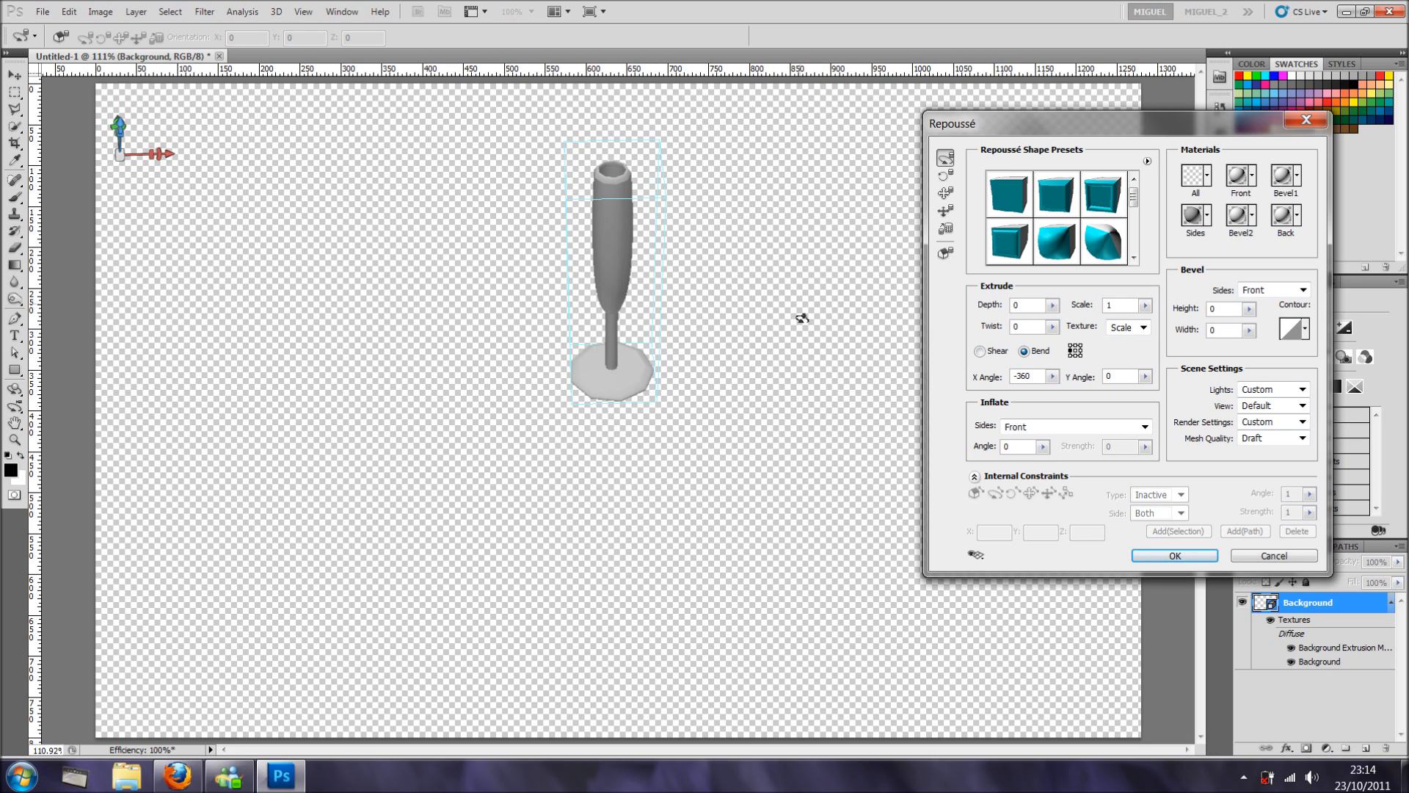
pyautogui.moveTo(1191, 411)
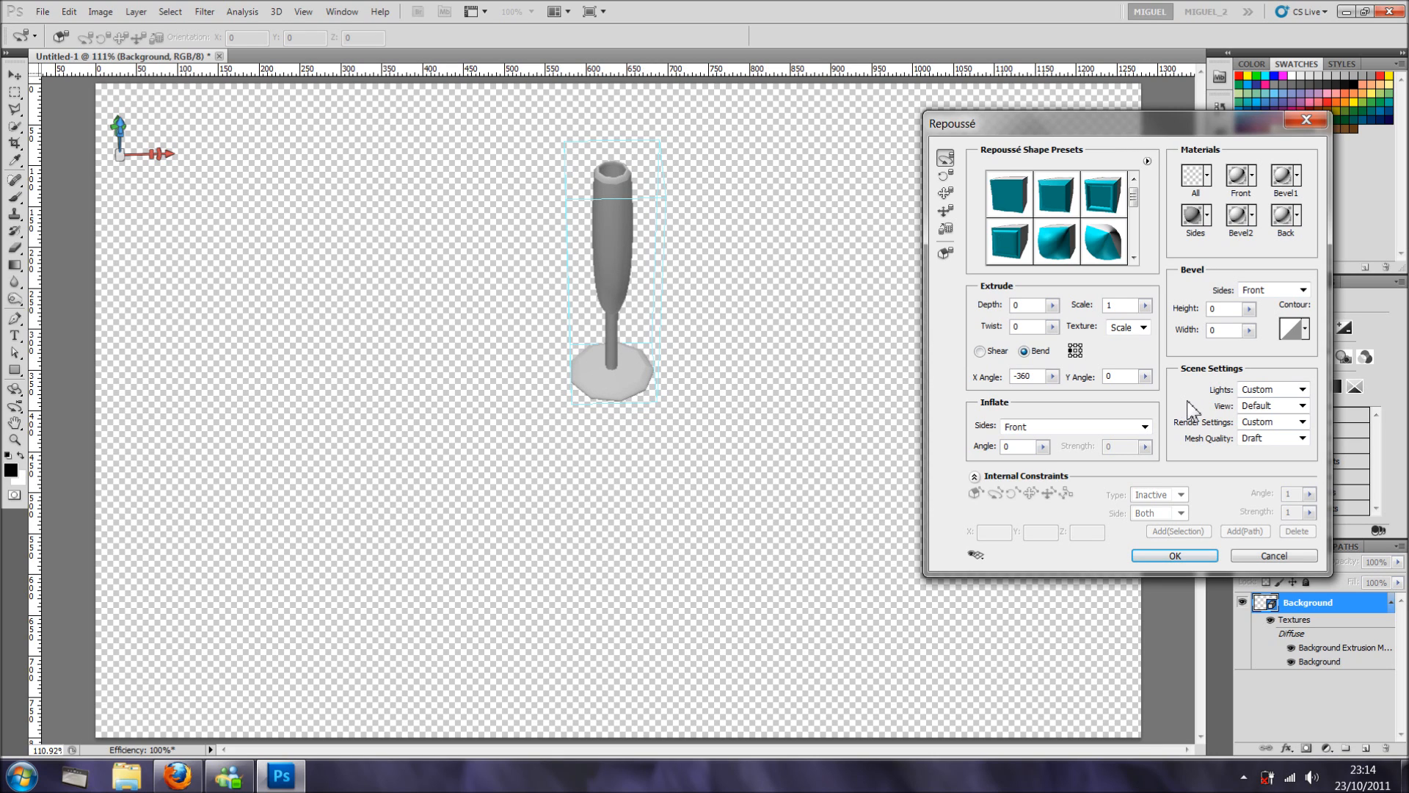
pyautogui.moveTo(1304, 437)
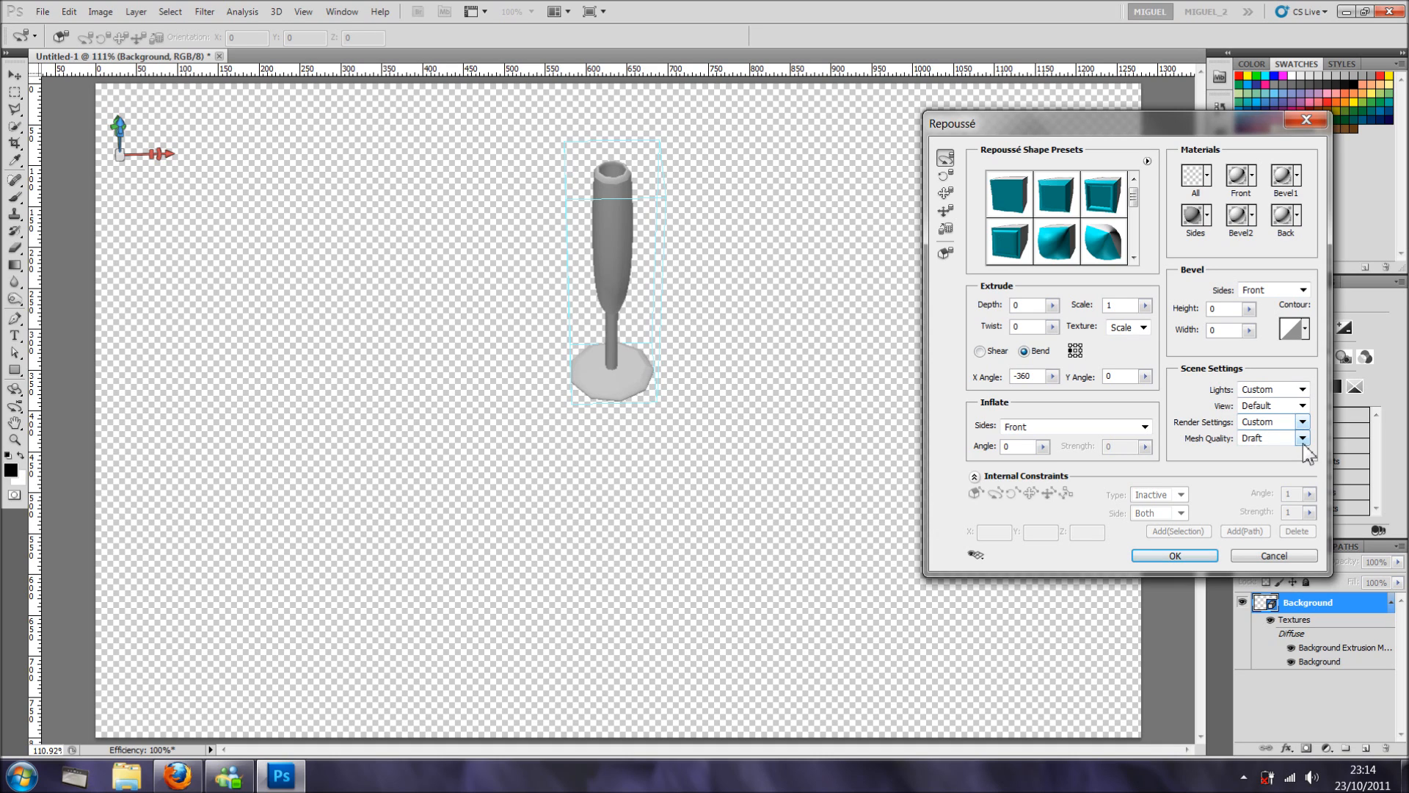
# Set Repoussé mesh quality to Best and confirm the 3D flute.
pyautogui.click(1267, 437)
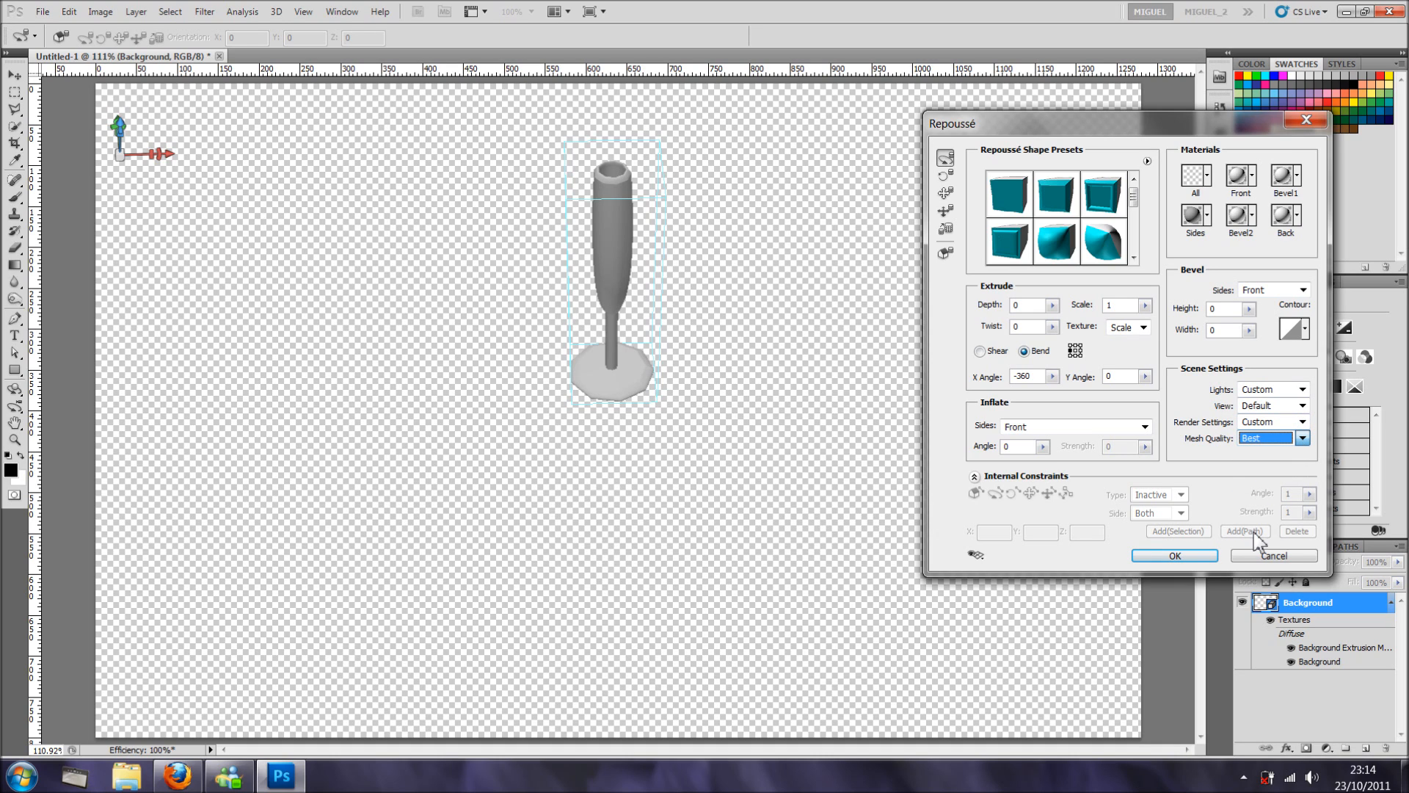
pyautogui.moveTo(1175, 555)
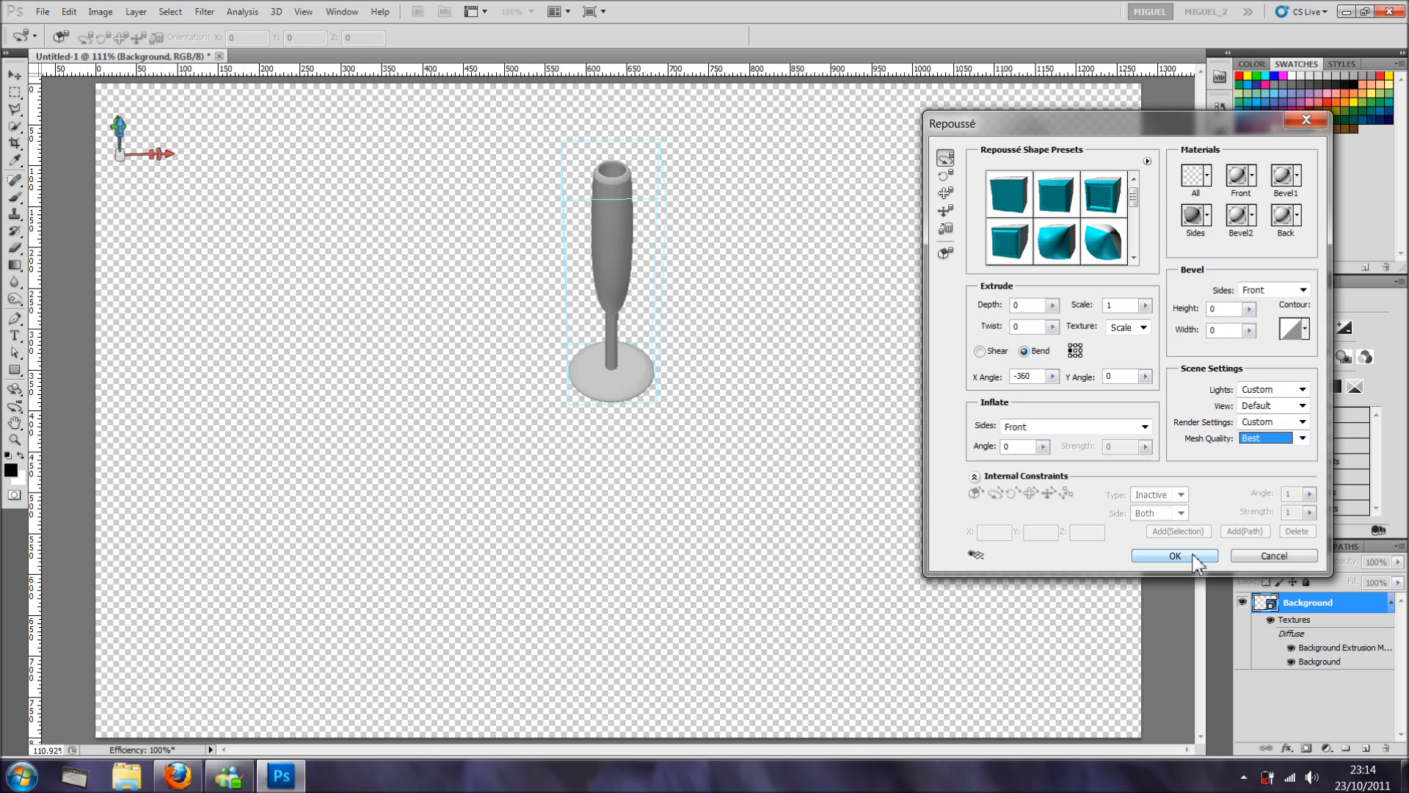
pyautogui.click(1175, 555)
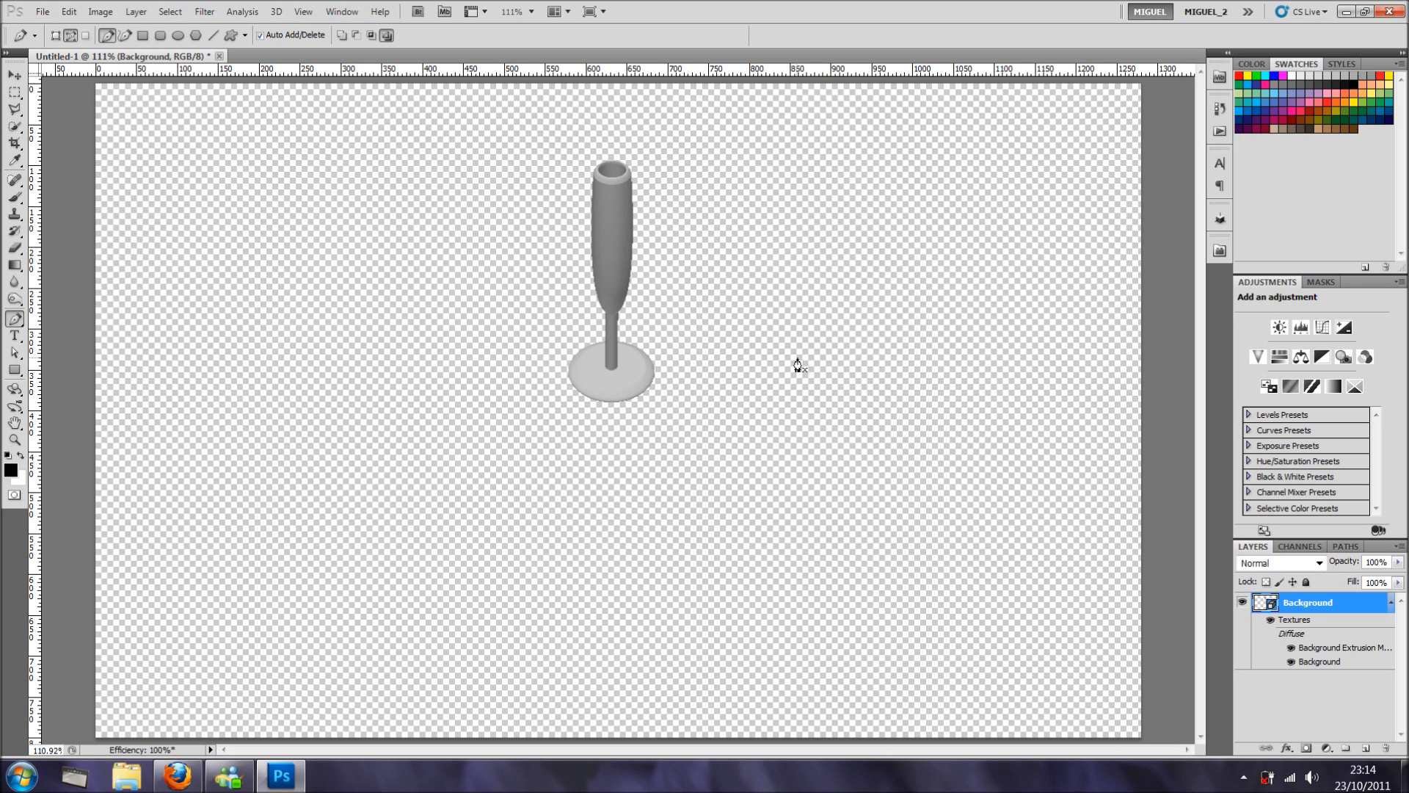
pyautogui.moveTo(97, 402)
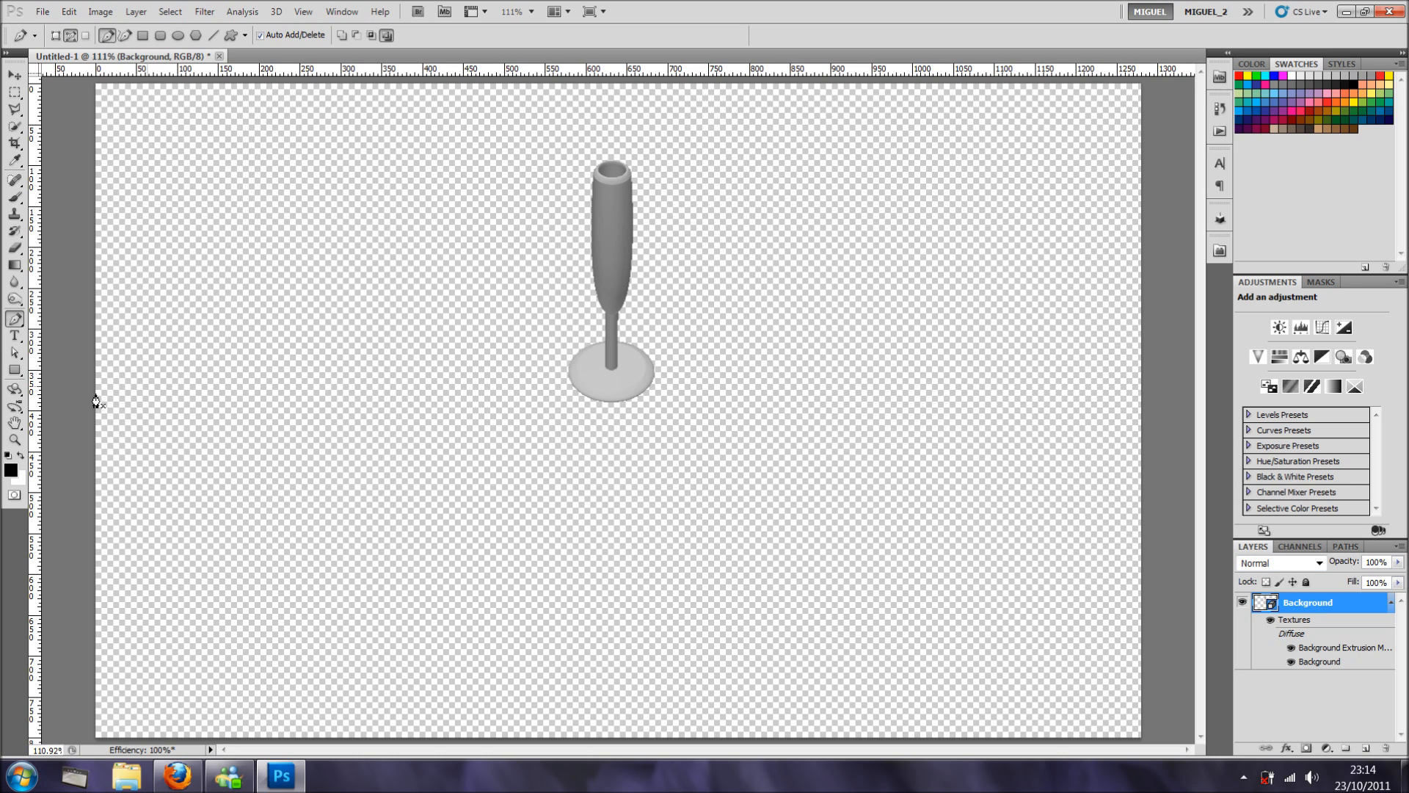
# Switch to the 3D Object Rotate tool to stand the flute upright.
pyautogui.click(15, 389)
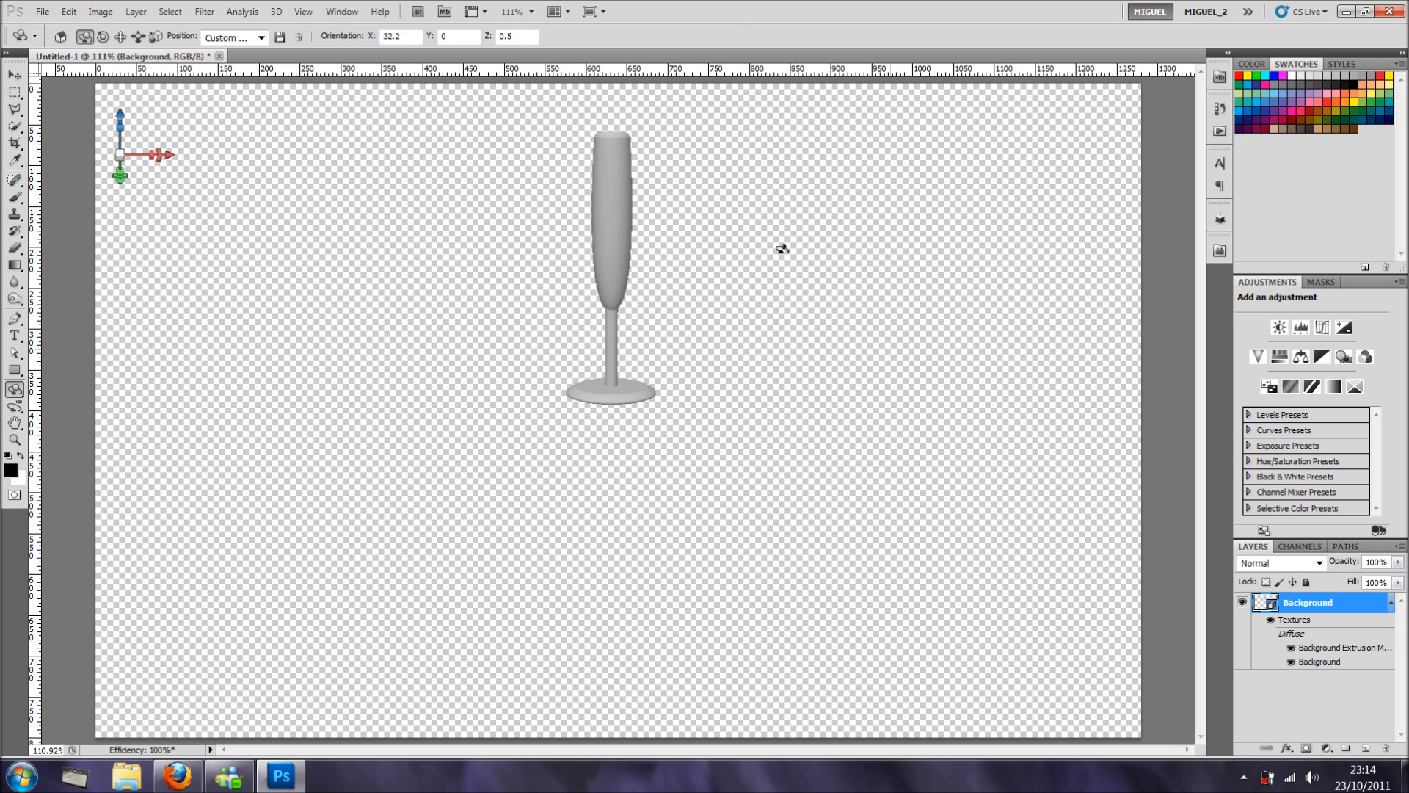
pyautogui.moveTo(696, 167)
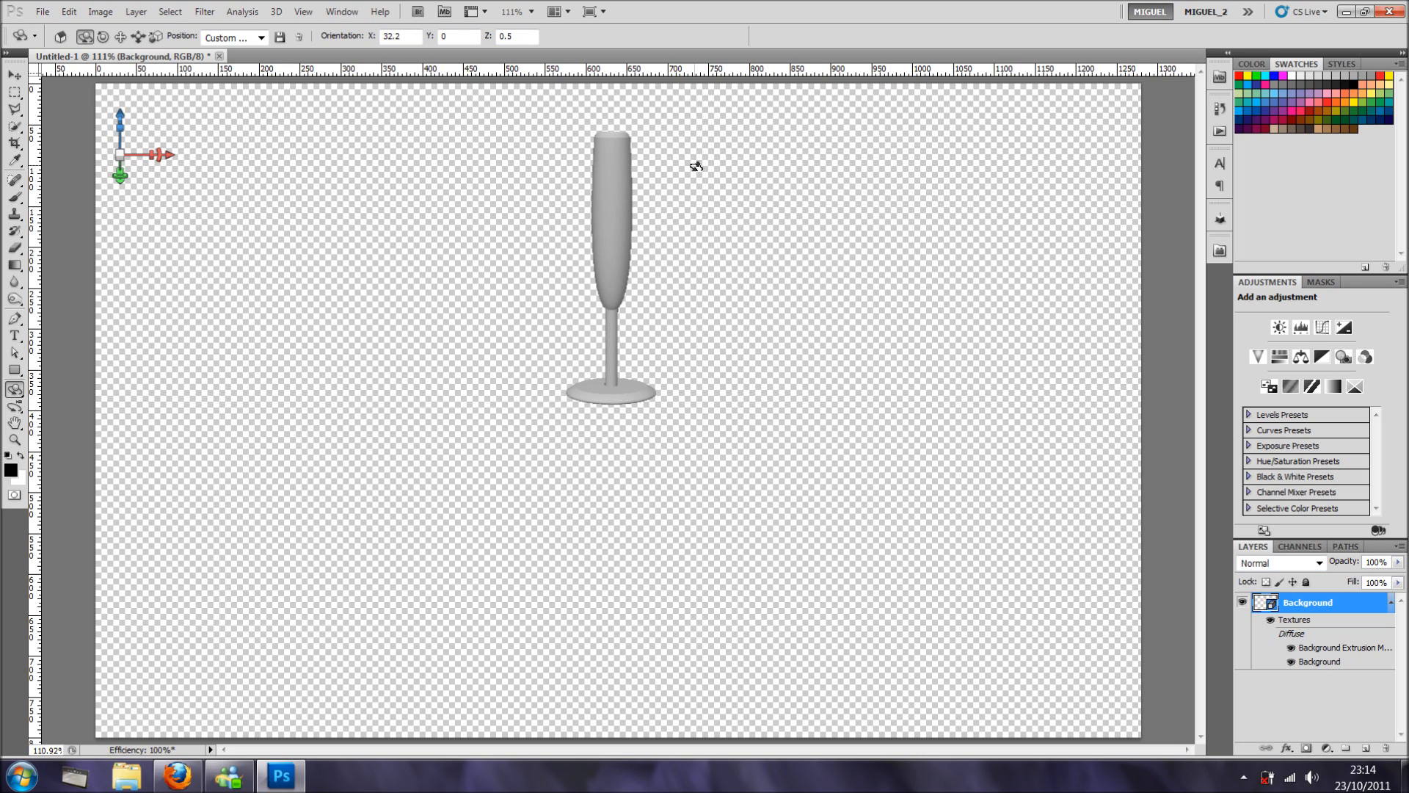
pyautogui.moveTo(1079, 351)
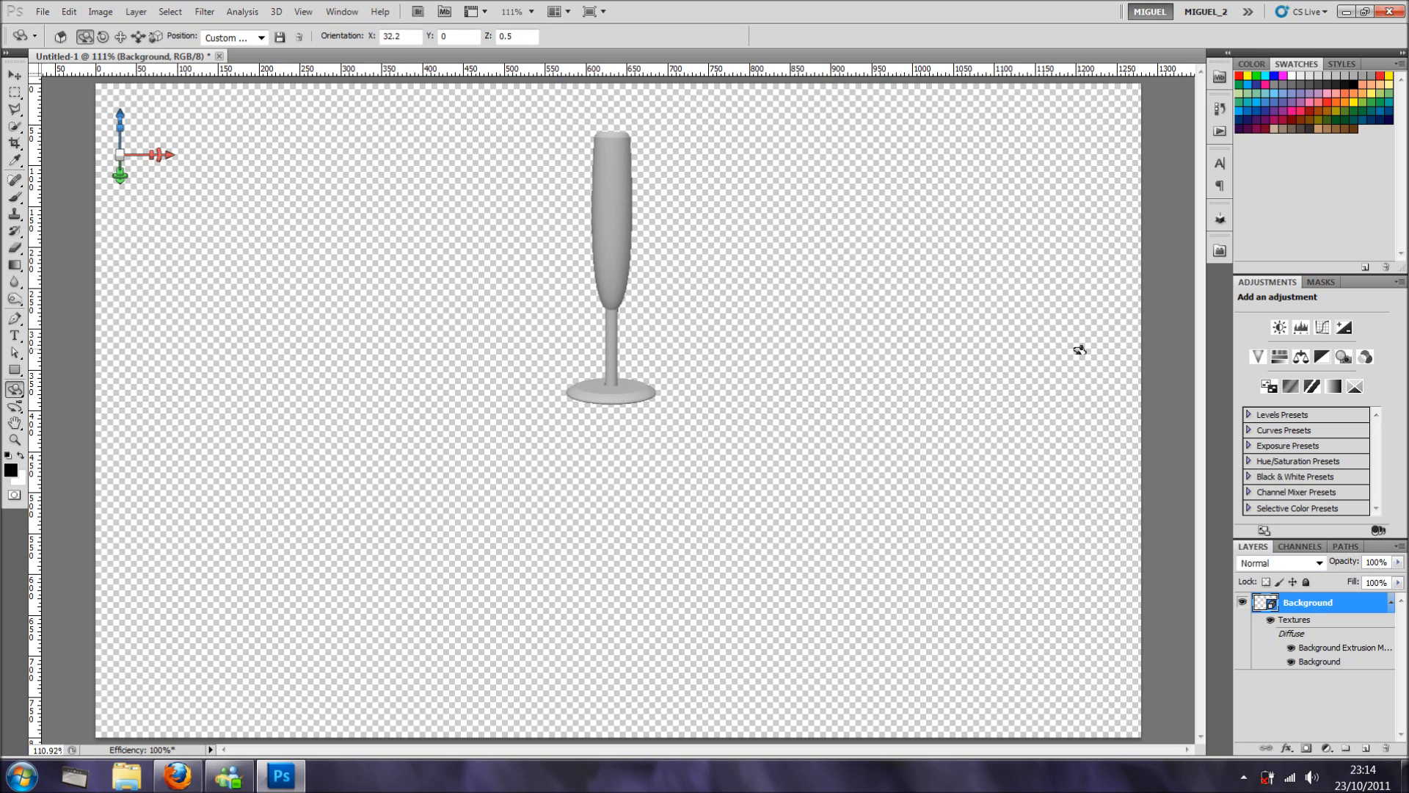
pyautogui.moveTo(636, 238)
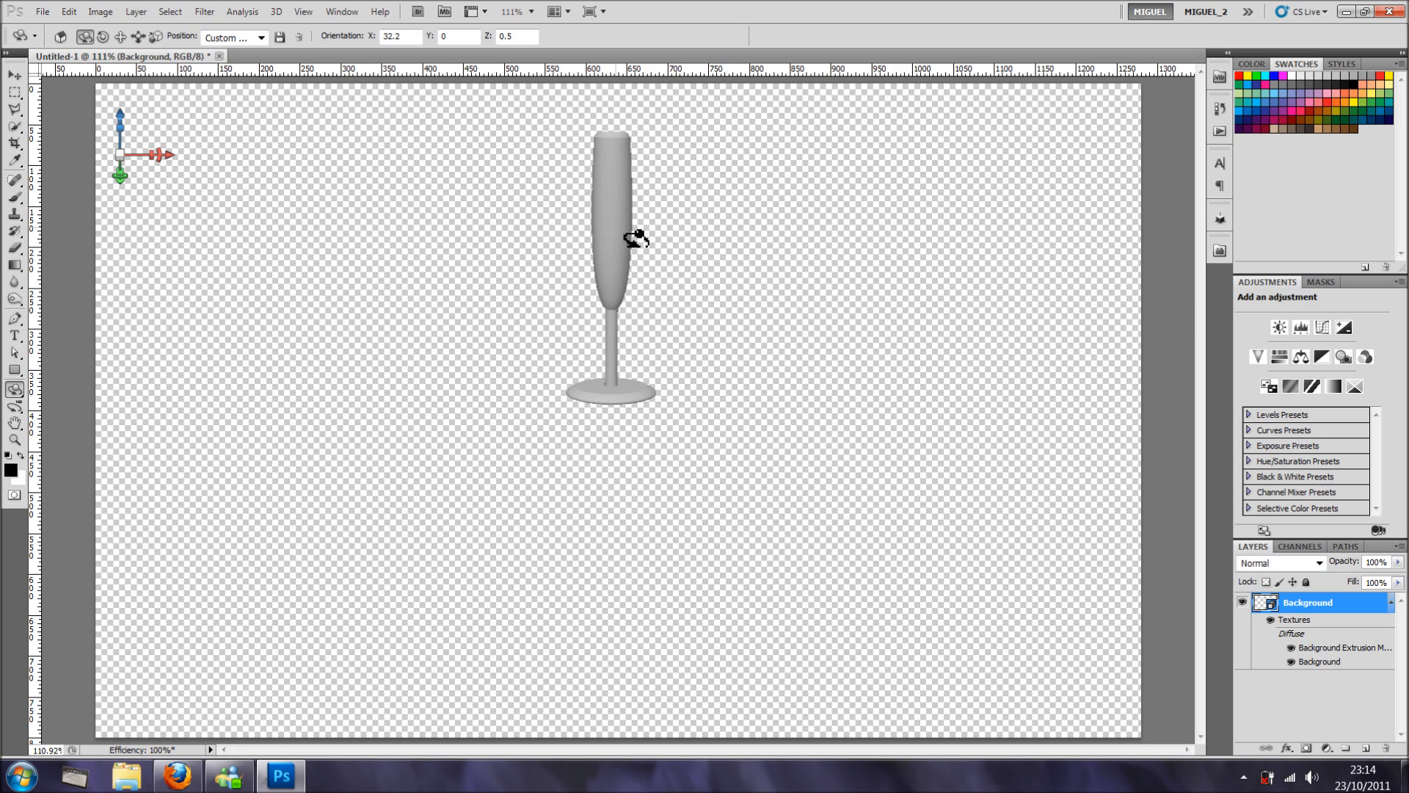
pyautogui.moveTo(1163, 559)
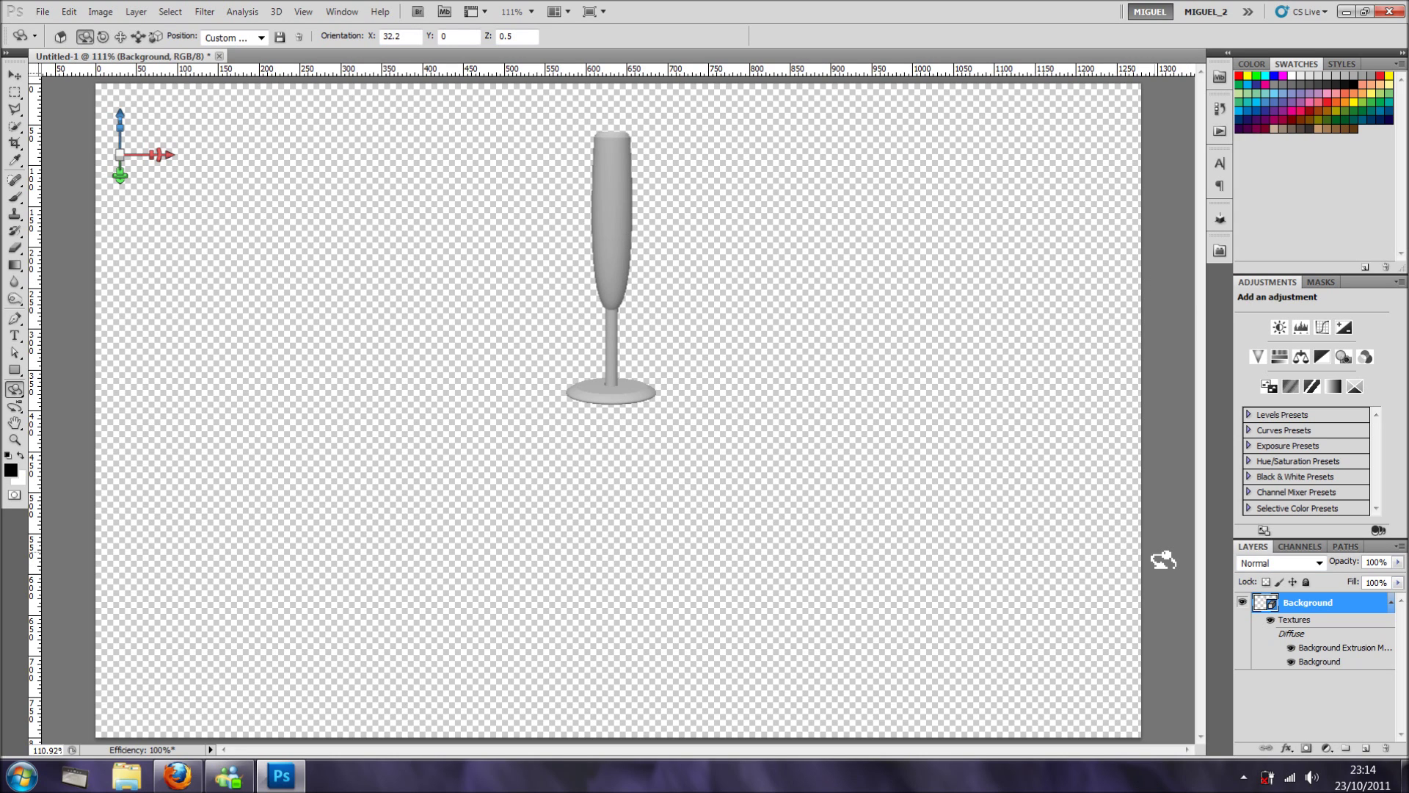